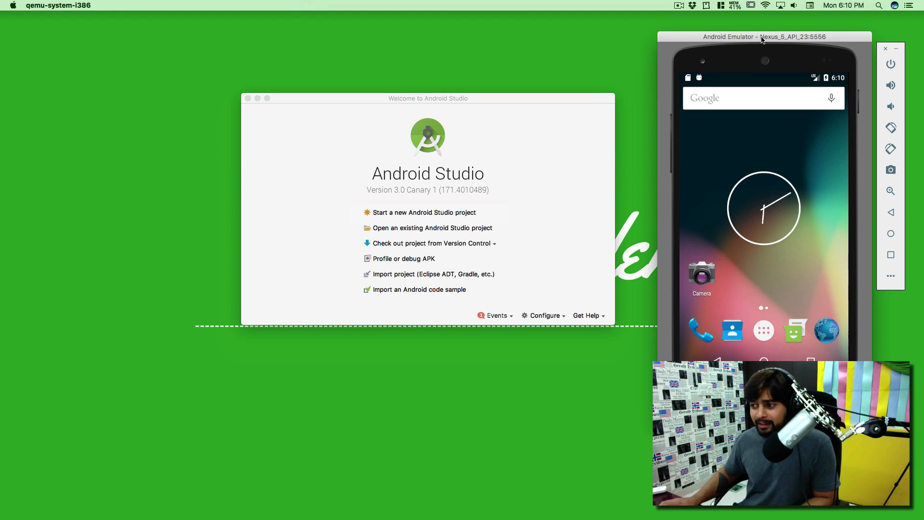
# Start a new project and name the application CoolHello, keeping Kotlin support checked
pyautogui.click(428, 98)
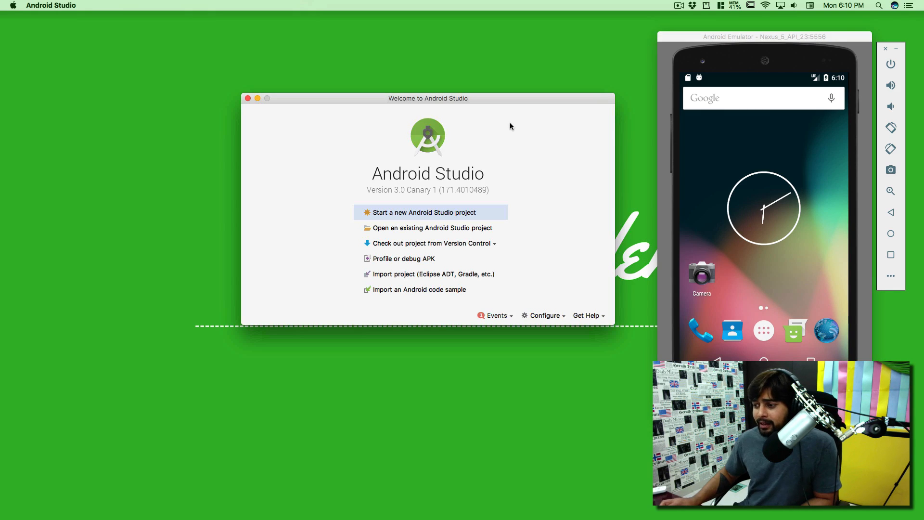
pyautogui.moveTo(508, 126)
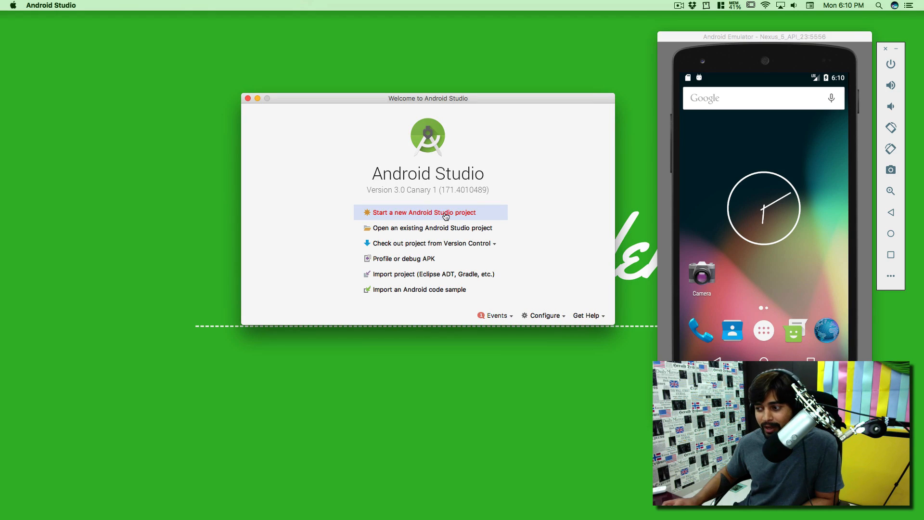
pyautogui.click(424, 212)
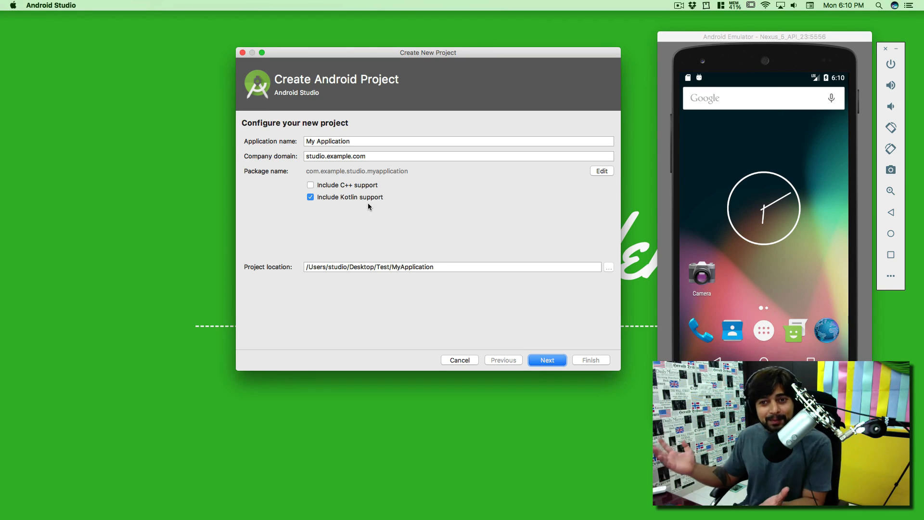
pyautogui.moveTo(353, 140)
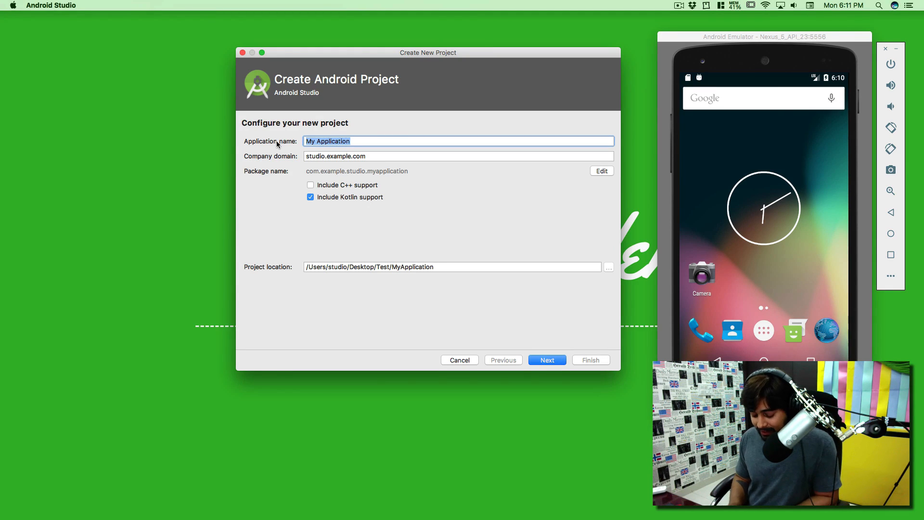
pyautogui.write('coolHello')
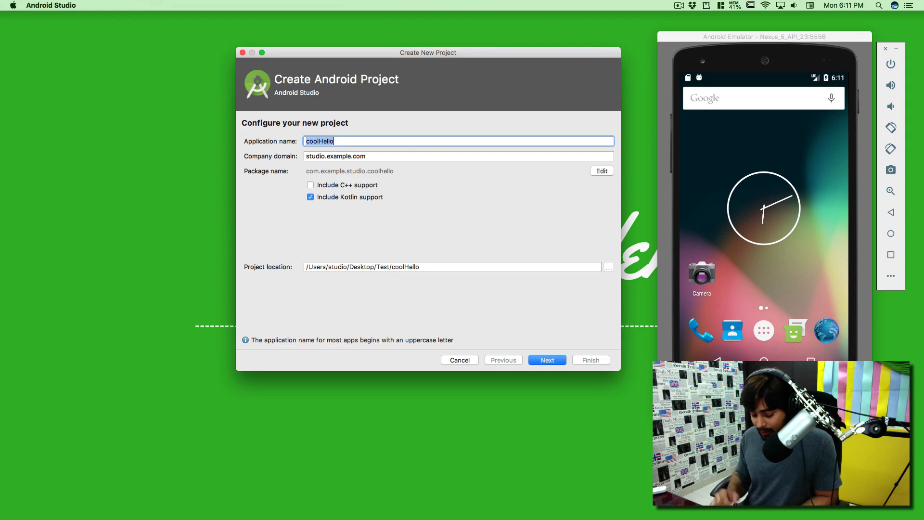
pyautogui.write('CoolHello')
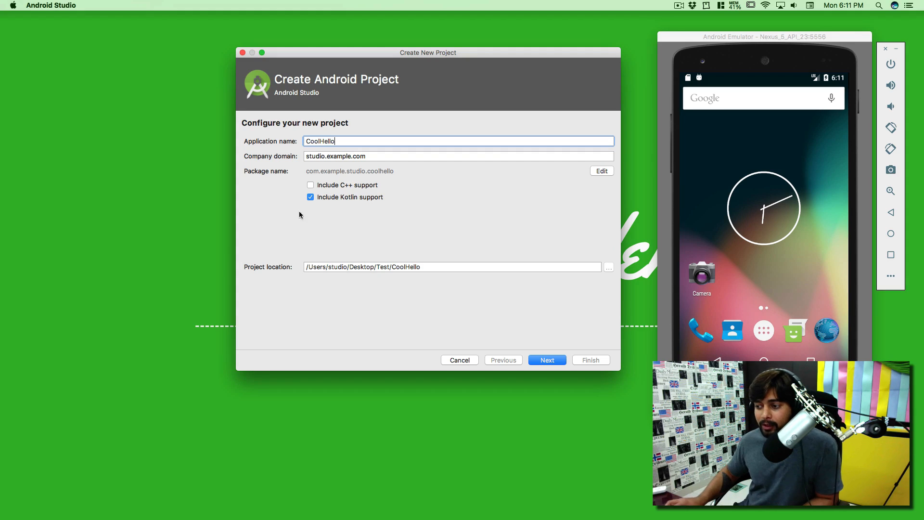
pyautogui.moveTo(313, 206)
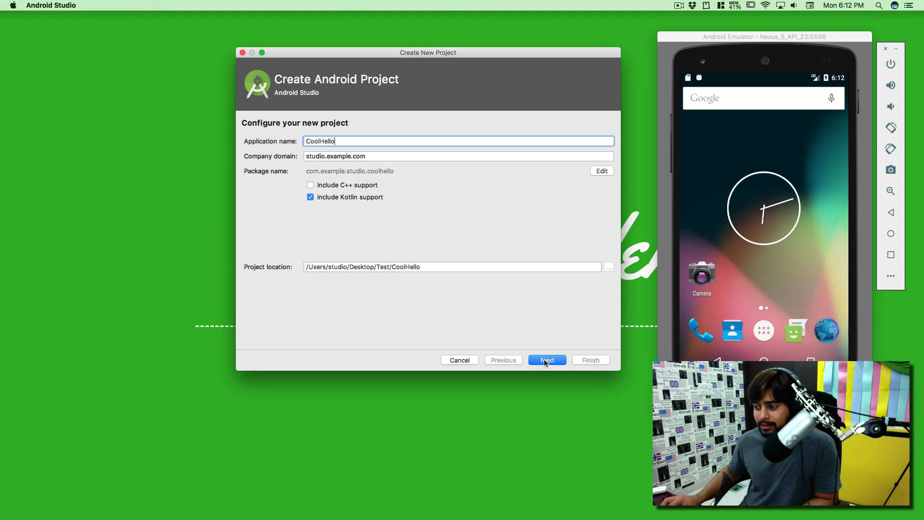
# Finish the wizard for Phone and Tablet with an Empty Activity, creating the CoolHello project
pyautogui.click(547, 360)
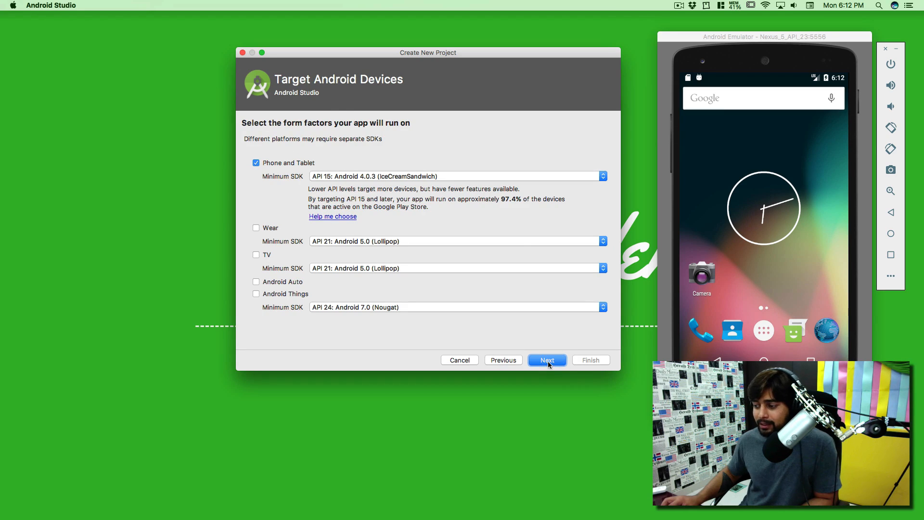
pyautogui.click(547, 359)
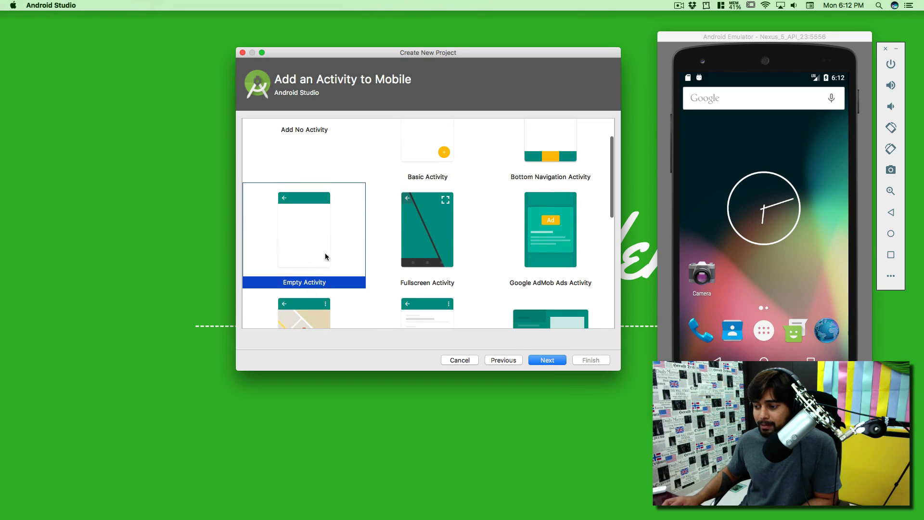
pyautogui.click(547, 359)
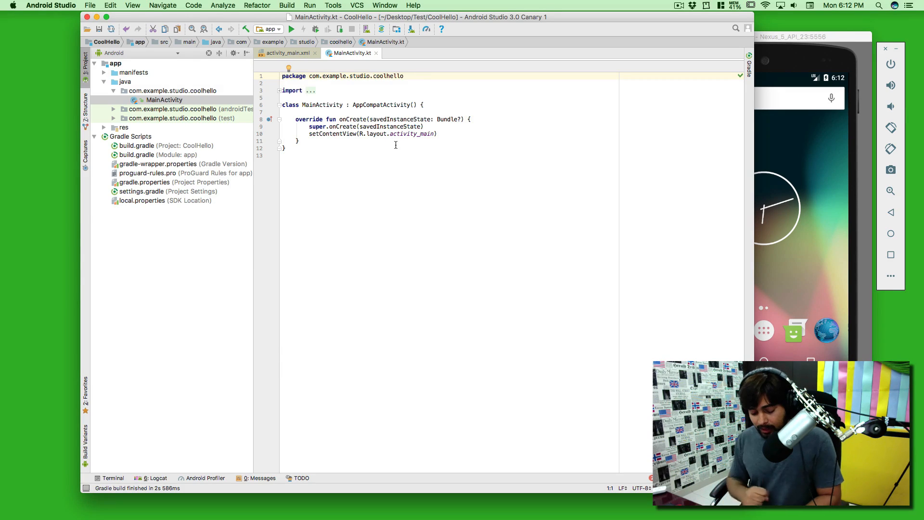
# Search Find Action for 'convert file', dismiss it, and switch to the activity_main.xml layout
pyautogui.write('convert file')
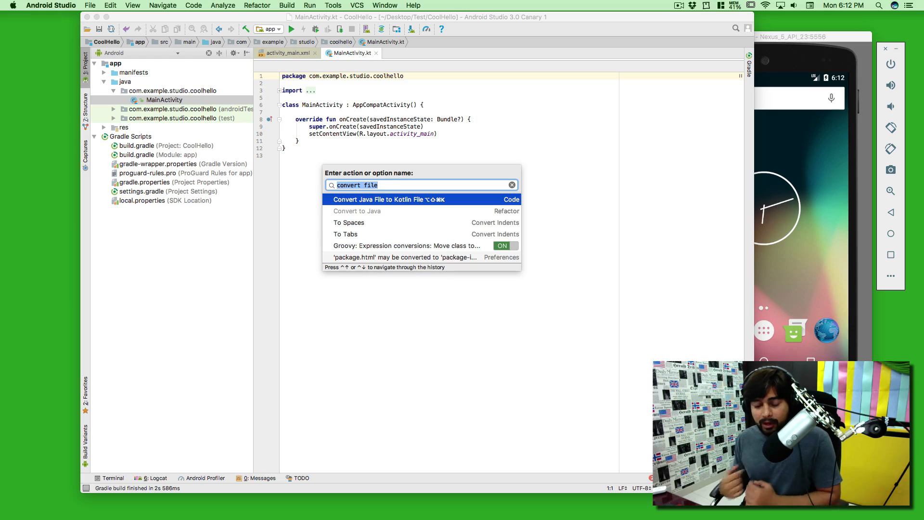
pyautogui.click(511, 185)
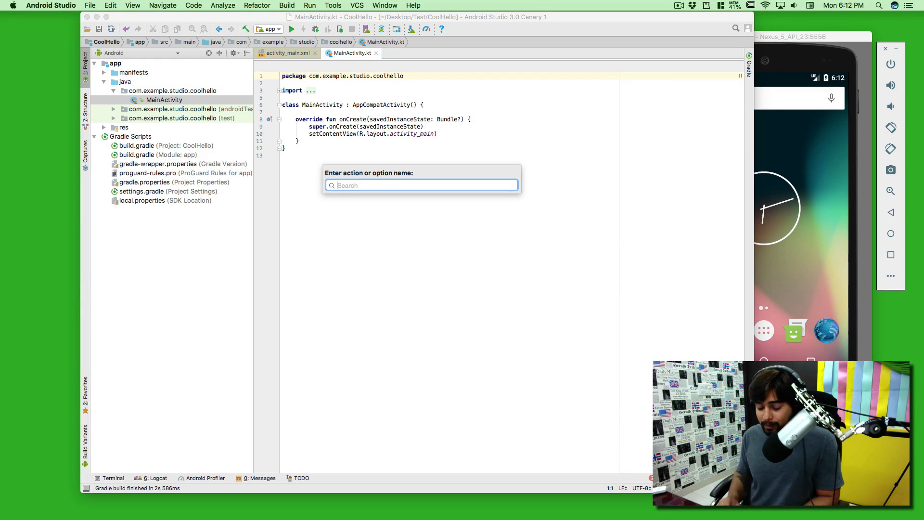
pyautogui.write('cone')
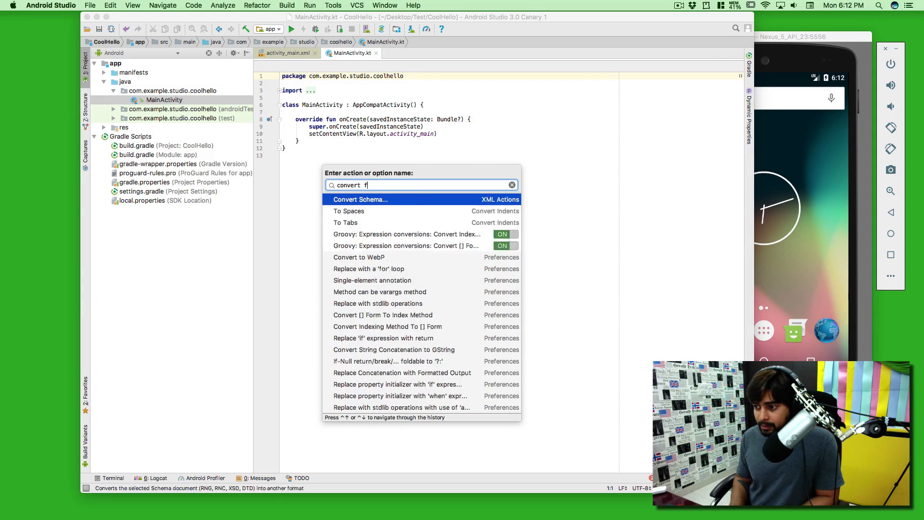
pyautogui.write('o')
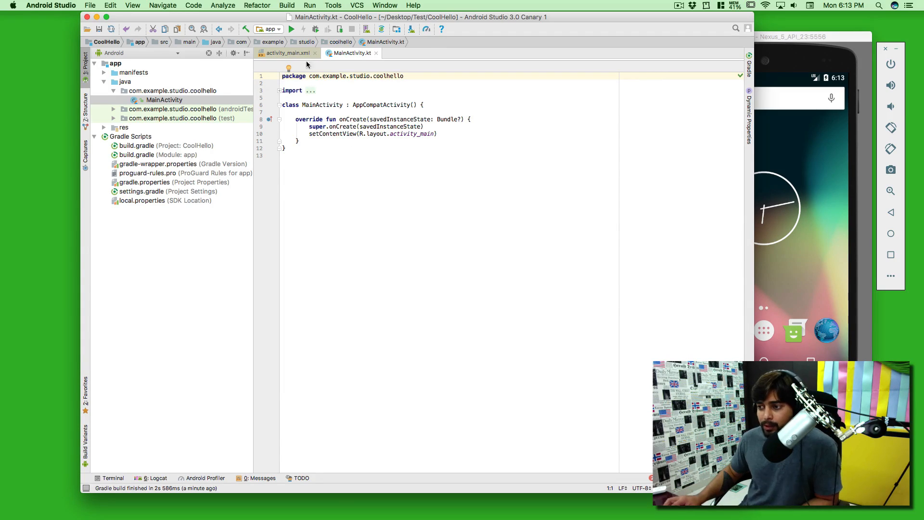
pyautogui.click(288, 53)
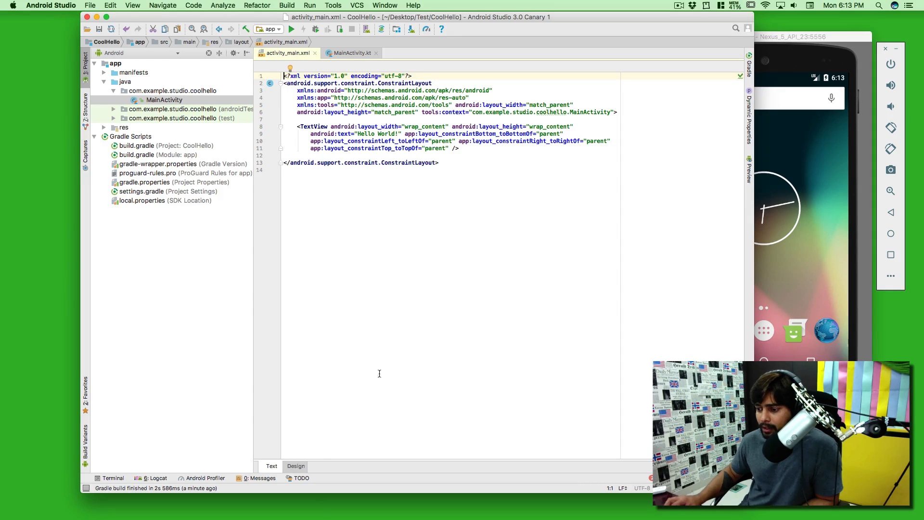
# In Design view, replace the Hello World! TextView with a new button at the screen centre
pyautogui.click(296, 466)
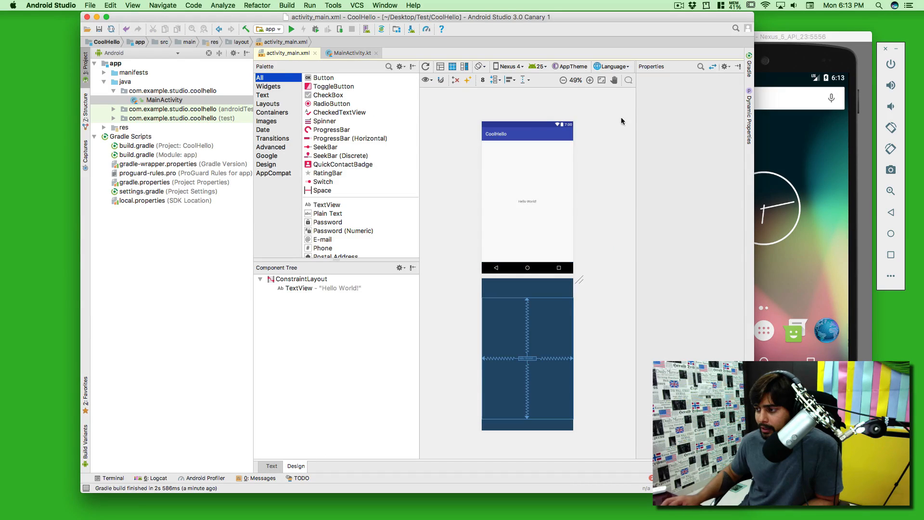
pyautogui.click(590, 80)
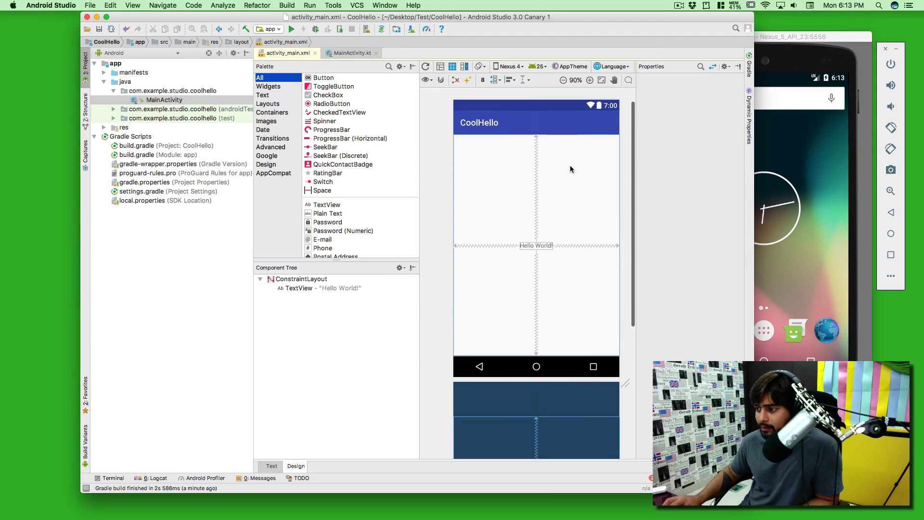
pyautogui.click(536, 245)
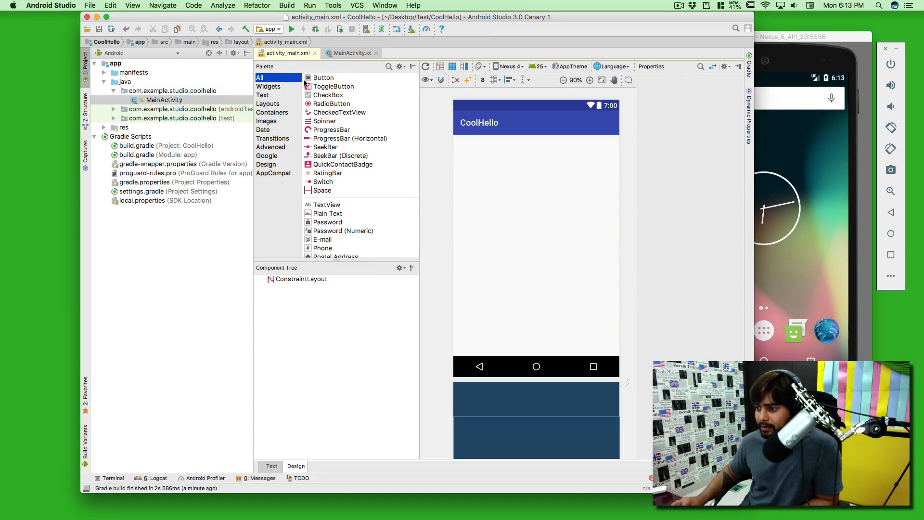
pyautogui.moveTo(323, 77); pyautogui.dragTo(537, 244)
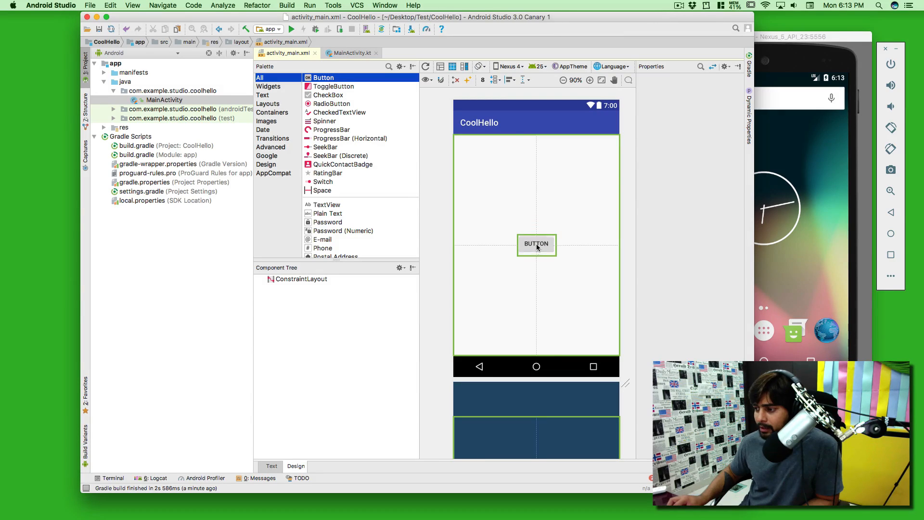
pyautogui.click(536, 244)
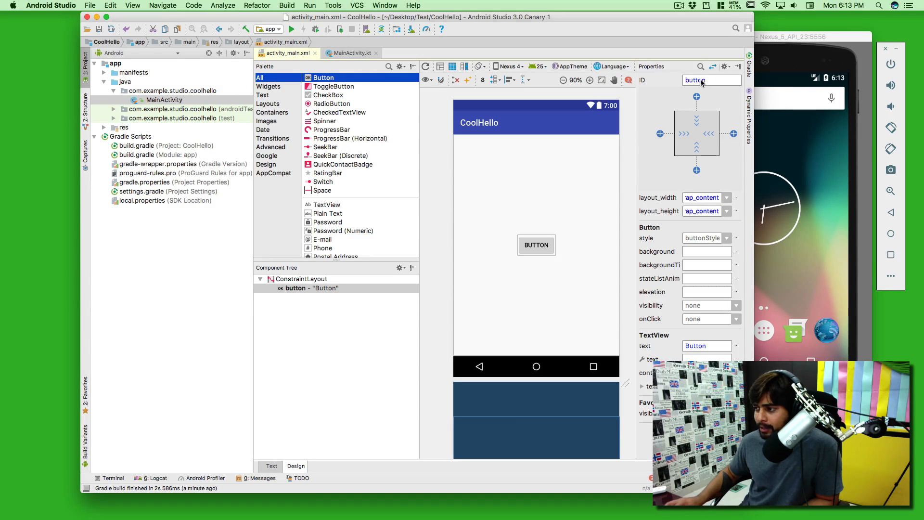
# Give the button ID helloMe and onClick handler 'clicked', then return to MainActivity.kt
pyautogui.click(711, 80)
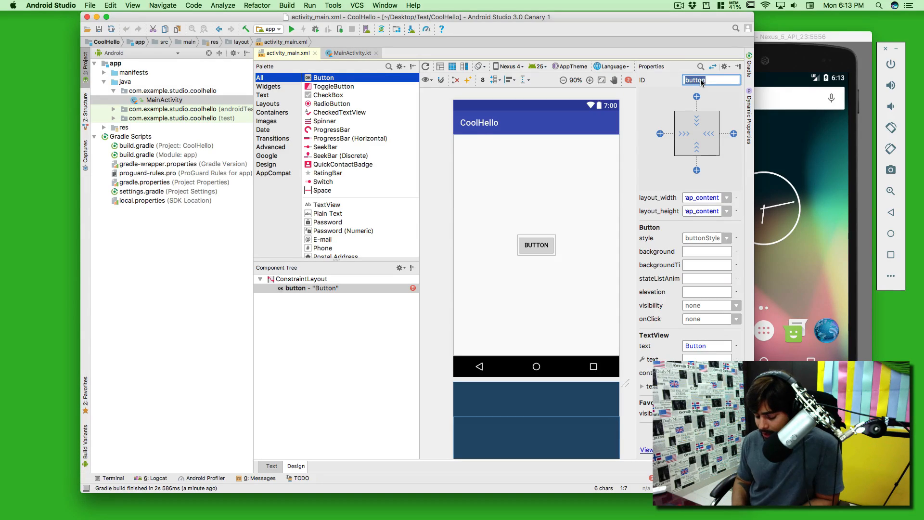
pyautogui.write('helloMe')
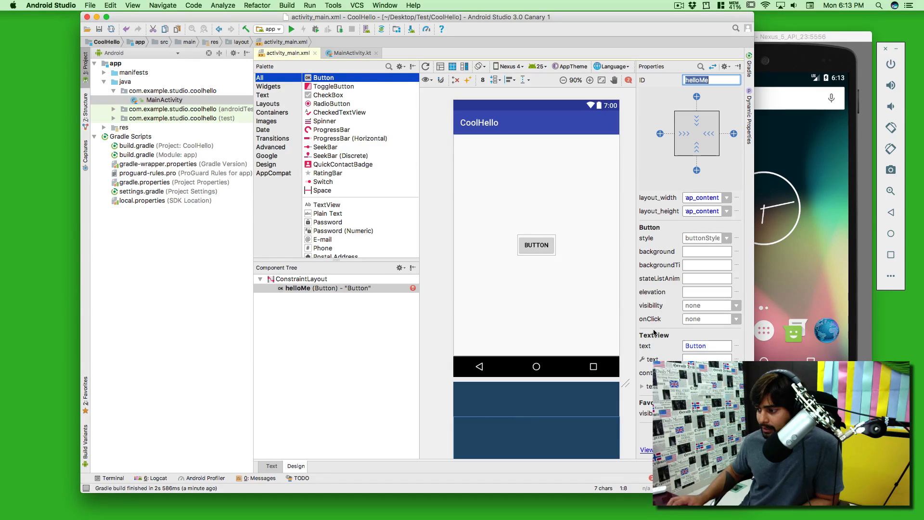
pyautogui.moveTo(716, 327)
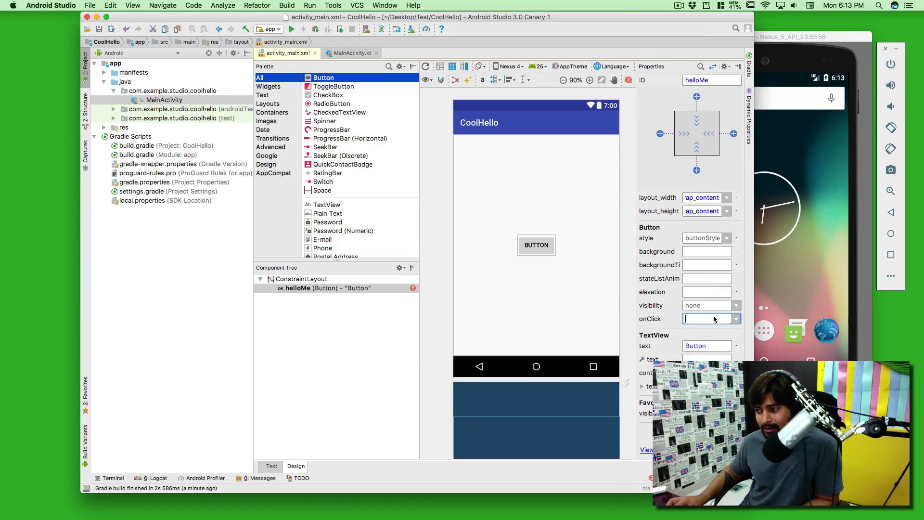
pyautogui.write('clicked')
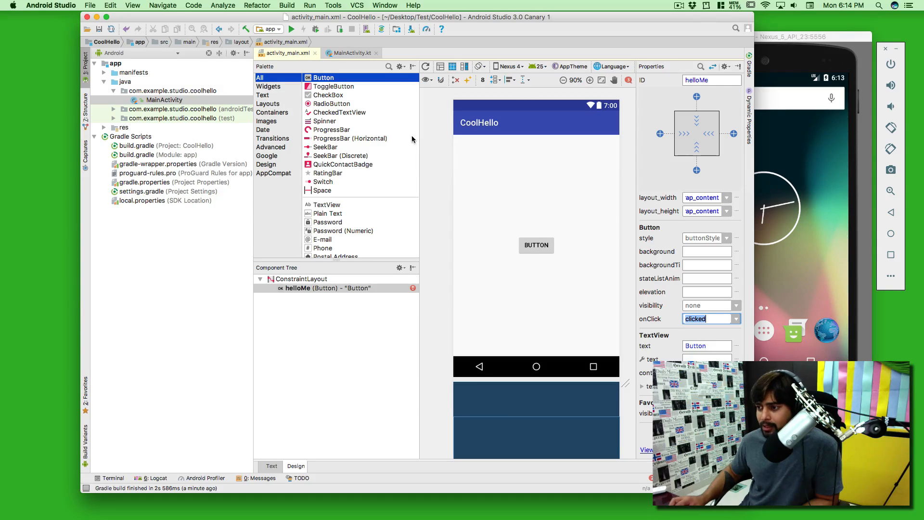
pyautogui.click(351, 53)
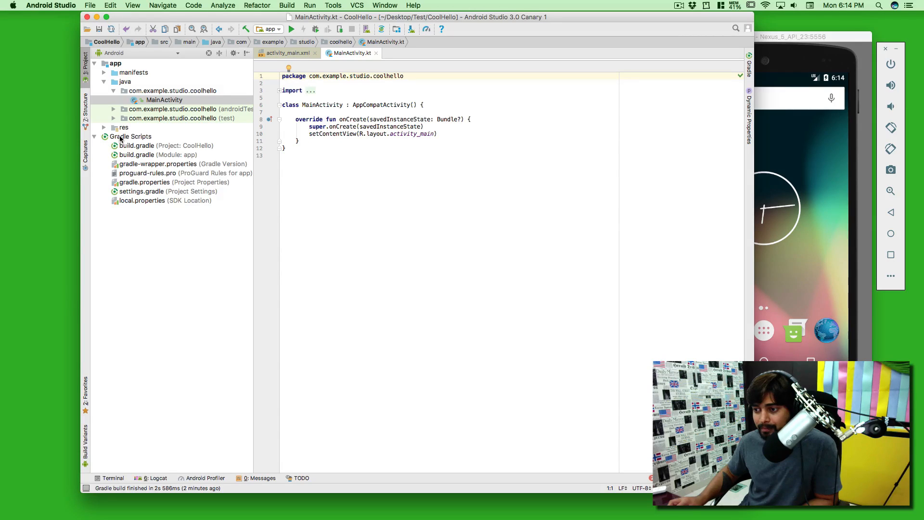
# Open the app module's build.gradle and bring up the Preferences dialog
pyautogui.click(166, 145)
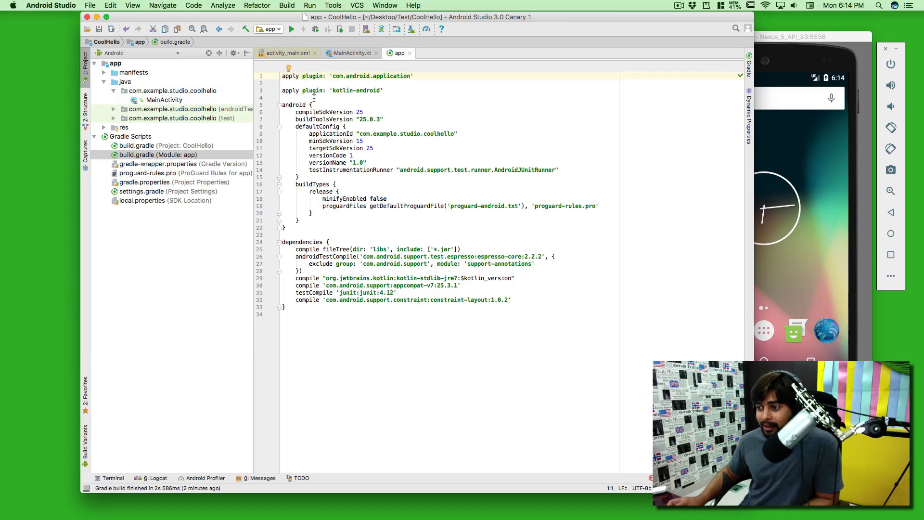
pyautogui.doubleClick(289, 91)
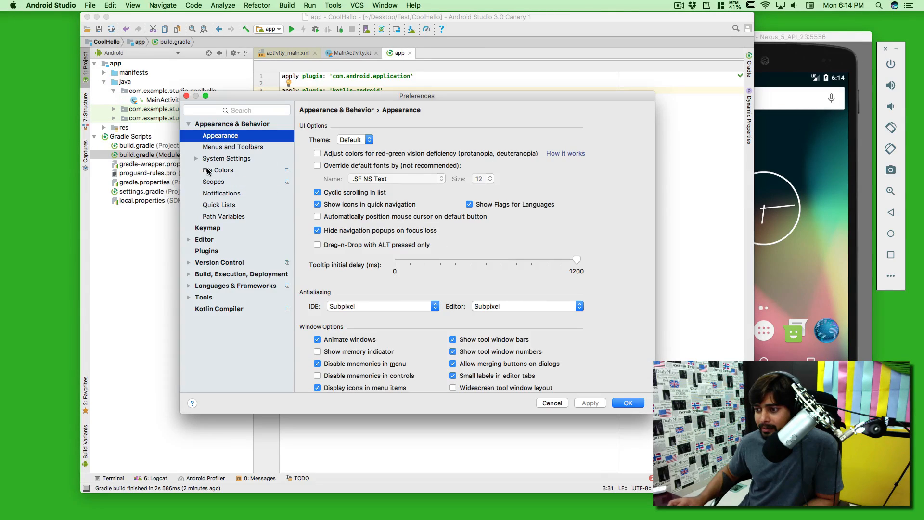
# In Preferences, find the Editor > Colors & Fonts > Font page and enlarge the font size to 24
pyautogui.click(218, 169)
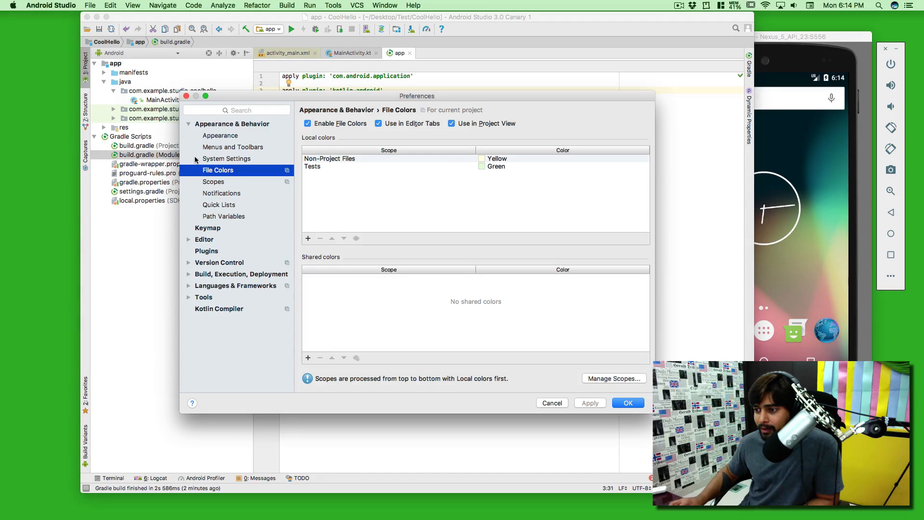
pyautogui.write('font')
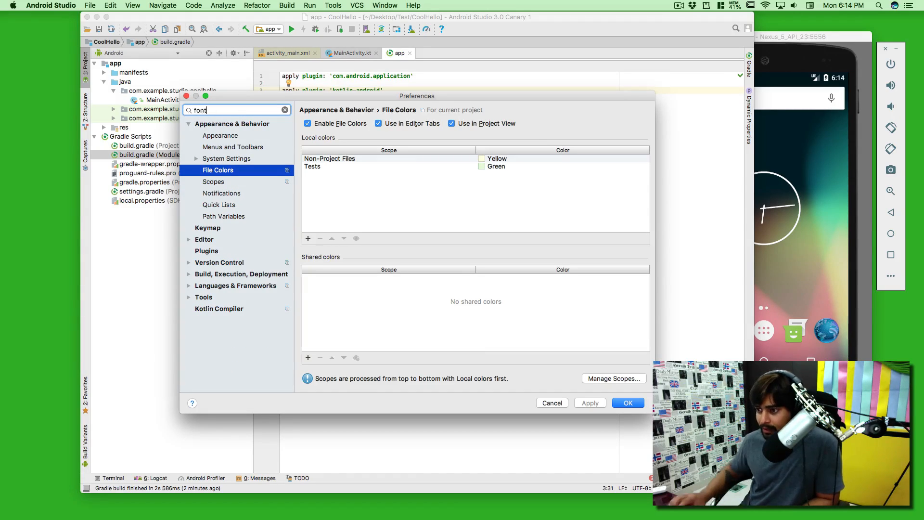
pyautogui.click(226, 182)
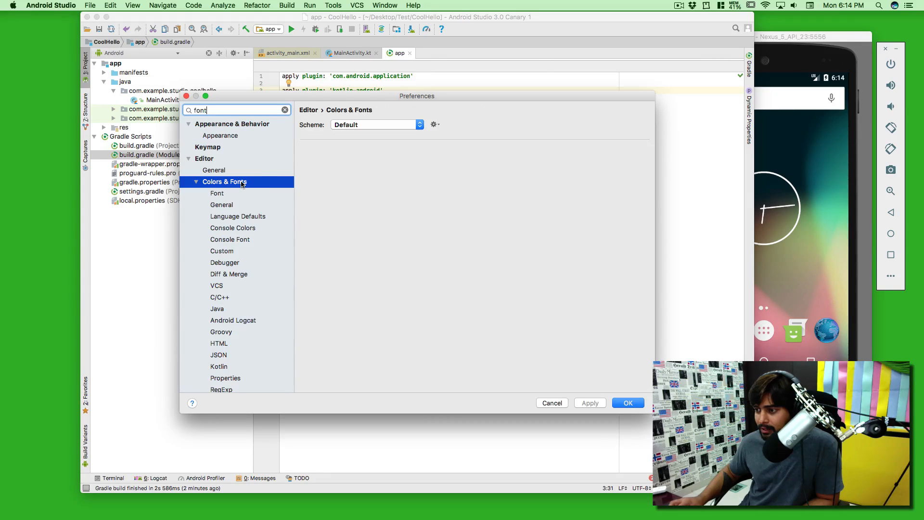
pyautogui.click(217, 193)
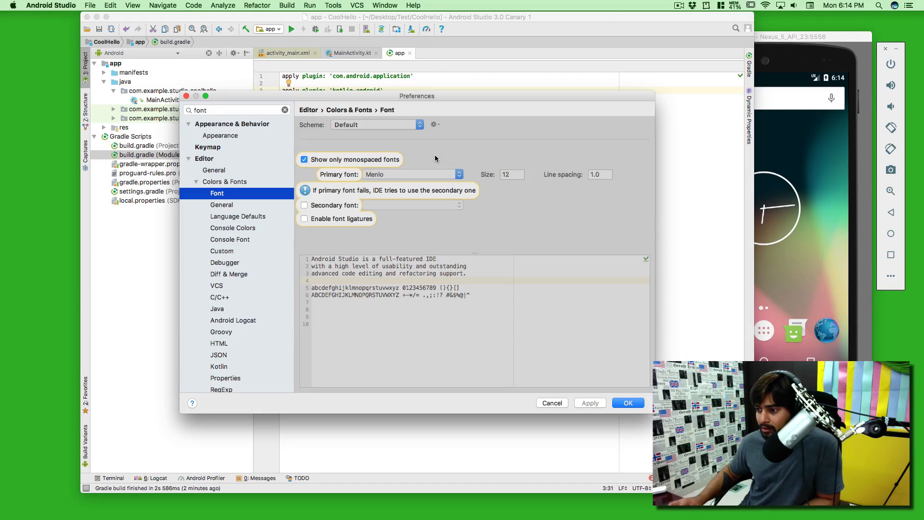
pyautogui.click(419, 125)
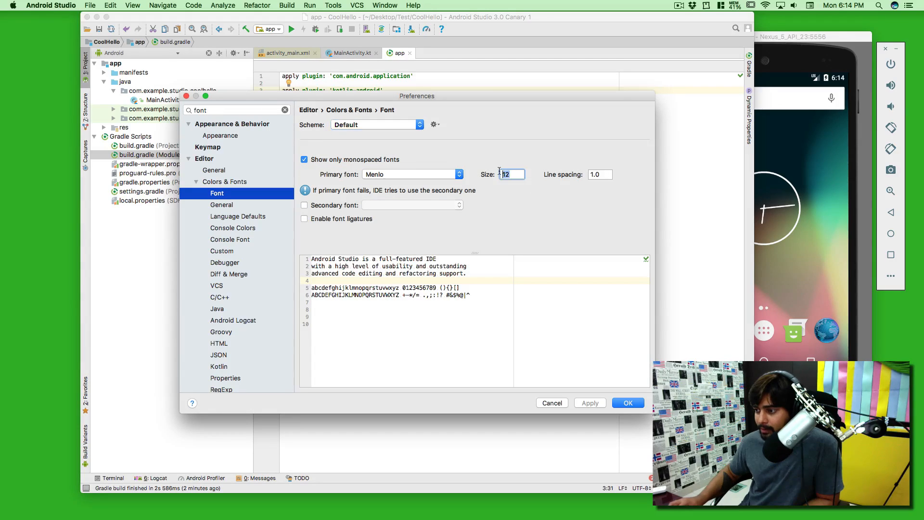
pyautogui.write('20')
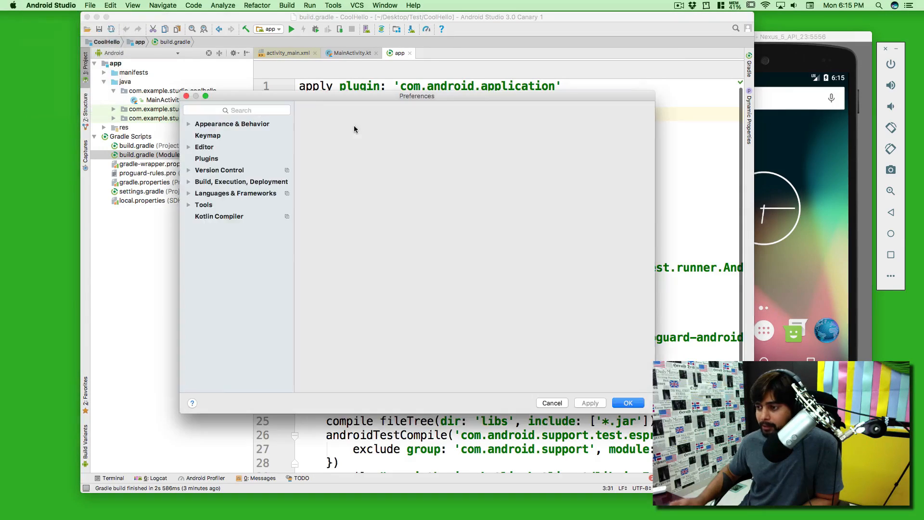
pyautogui.click(217, 182)
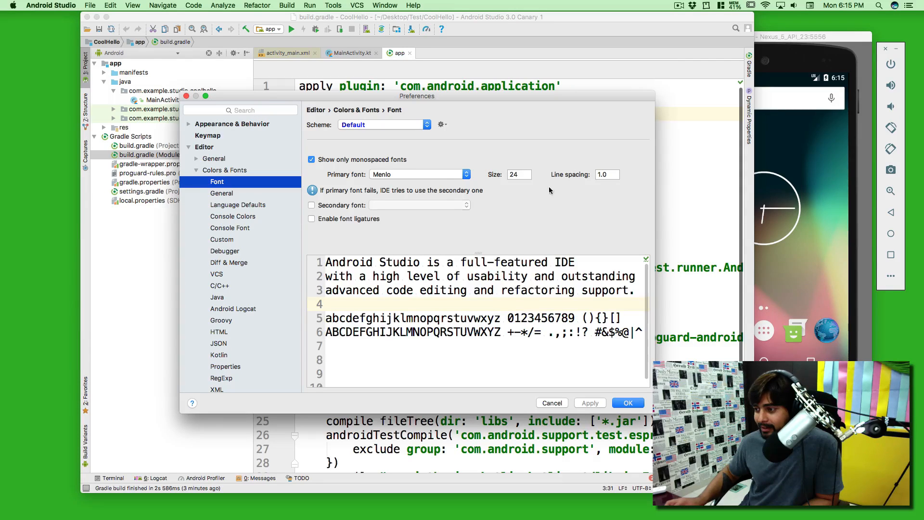
pyautogui.write('20')
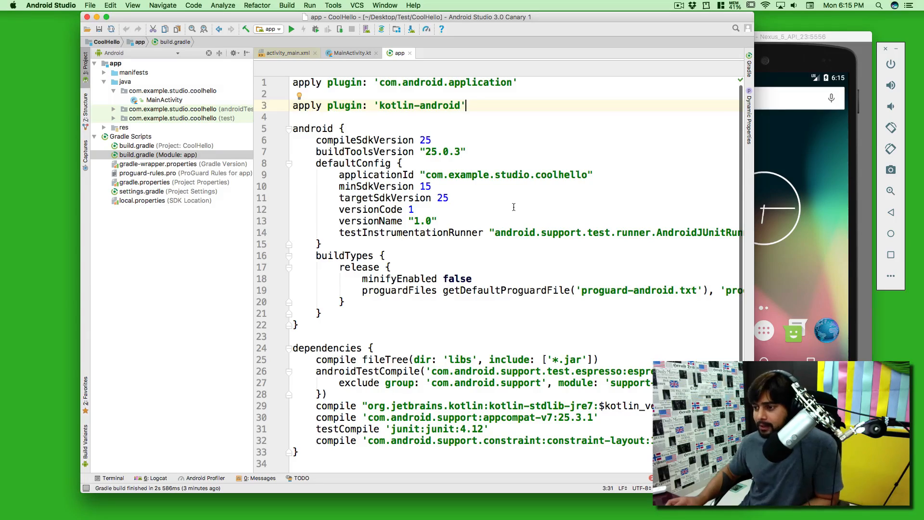
# Duplicate the 'kotlin-android' plugin line and rename the copy to 'kotlin-android-extensions'
pyautogui.tripleClick(383, 105)
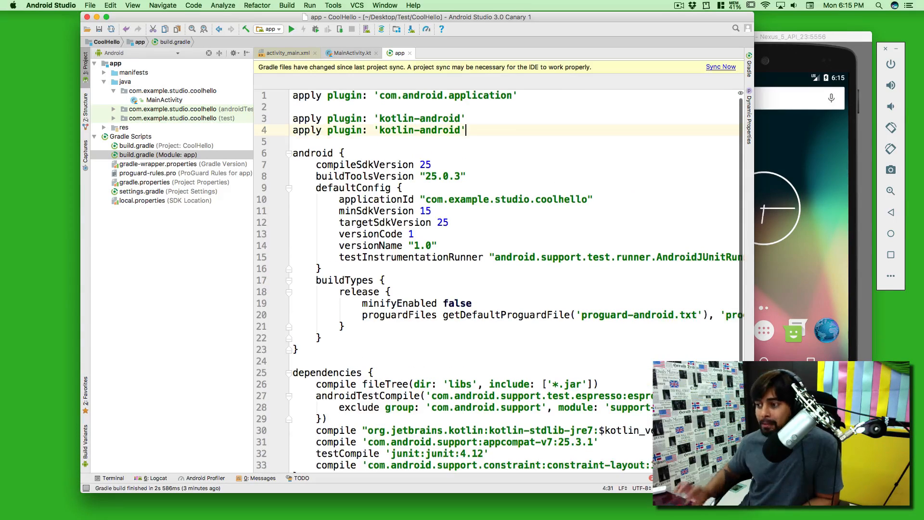
pyautogui.write('-')
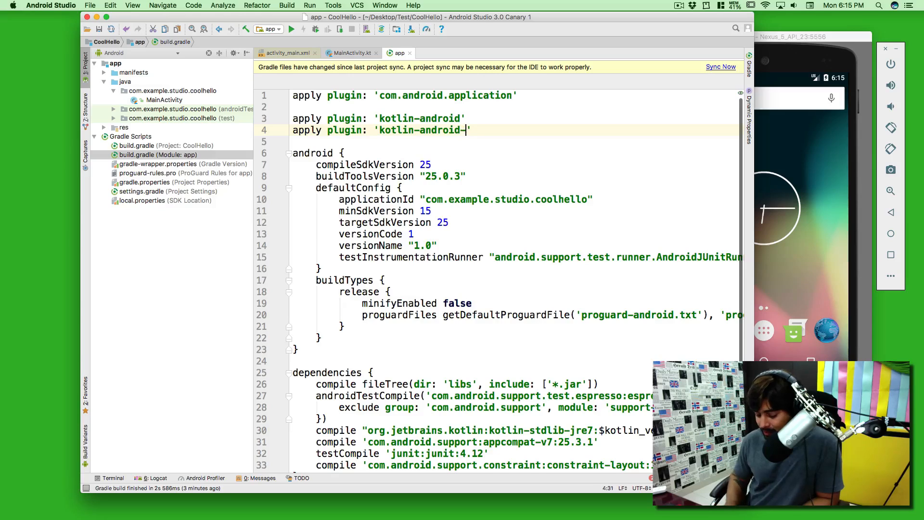
pyautogui.write('extensions')
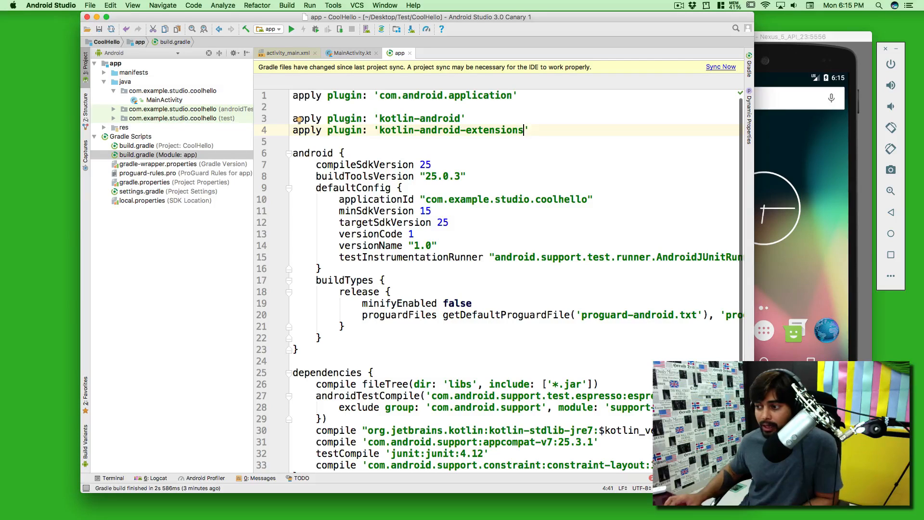
pyautogui.scroll(-3)
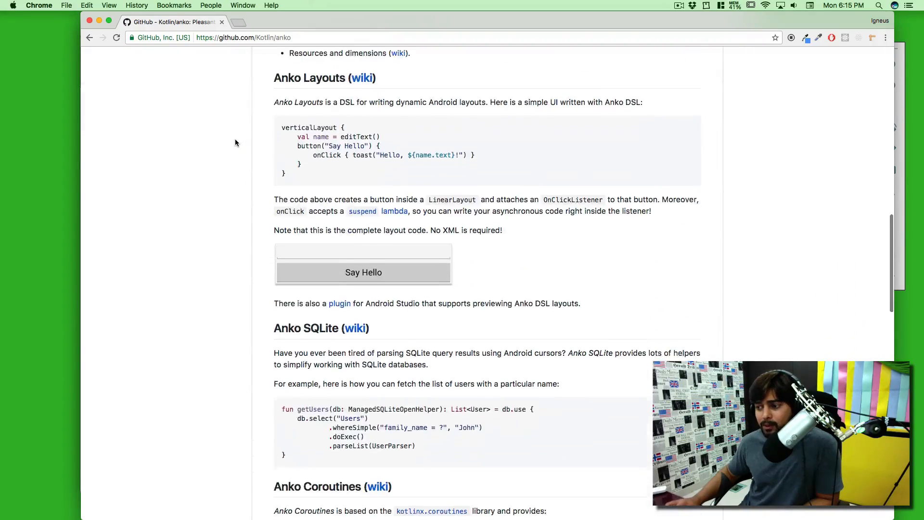
# Scroll the Kotlin/anko README to the Gradle-based project dependency snippets
pyautogui.scroll(-3)
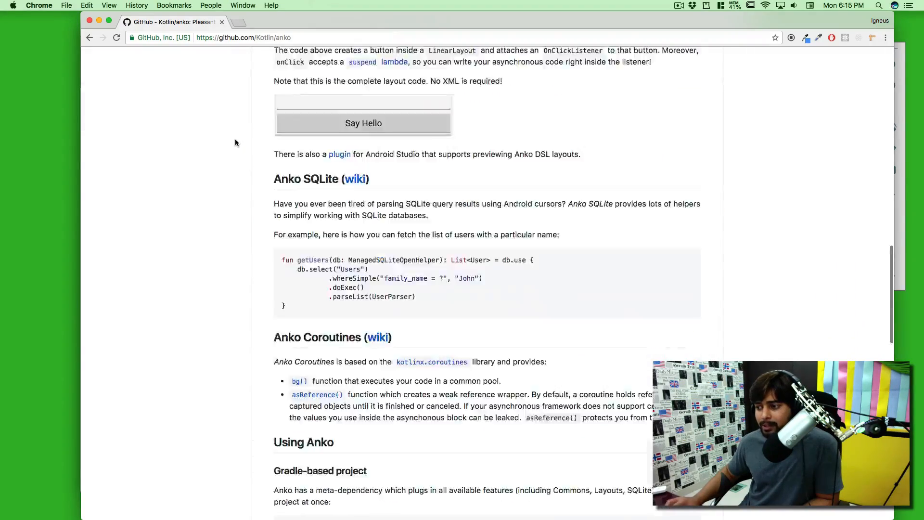
pyautogui.scroll(-3)
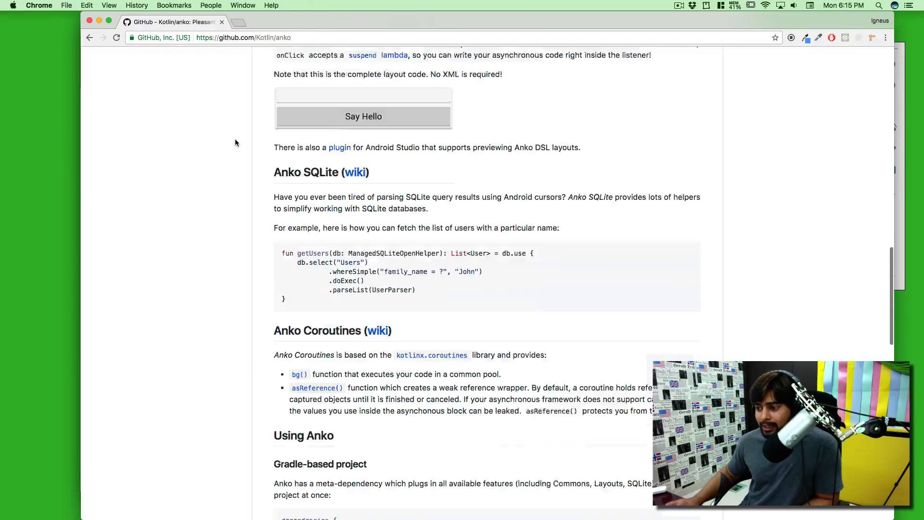
pyautogui.scroll(-3)
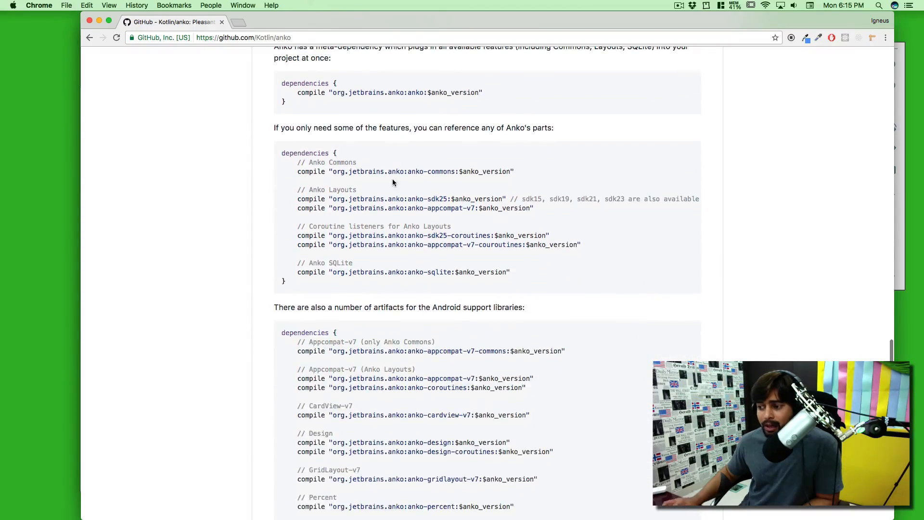
pyautogui.scroll(3)
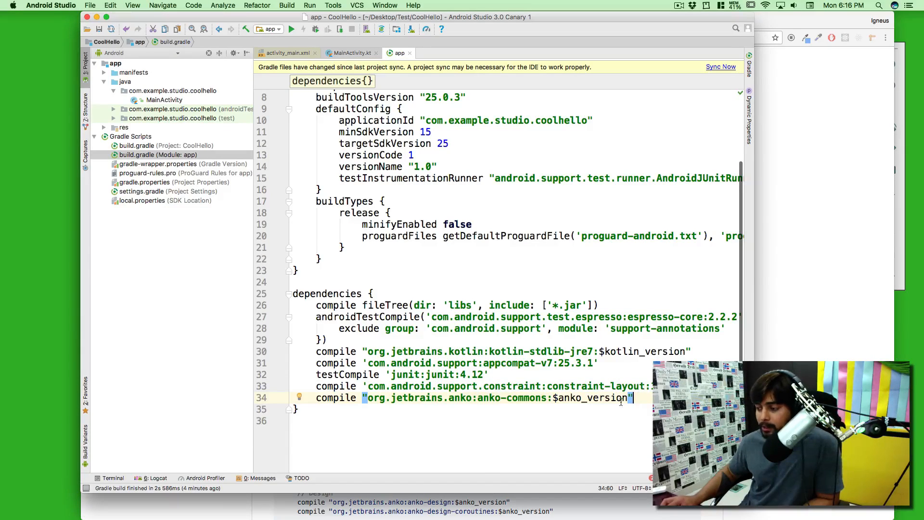
# Set the anko-commons dependency version to 0.10.0, sync Gradle, and return to MainActivity.kt
pyautogui.doubleClick(590, 397)
pyautogui.write('0.10.')
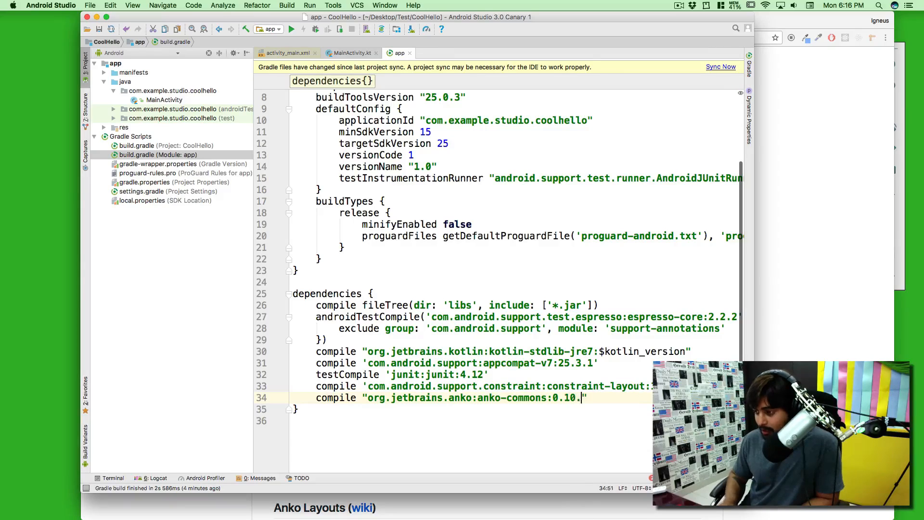
pyautogui.write('0')
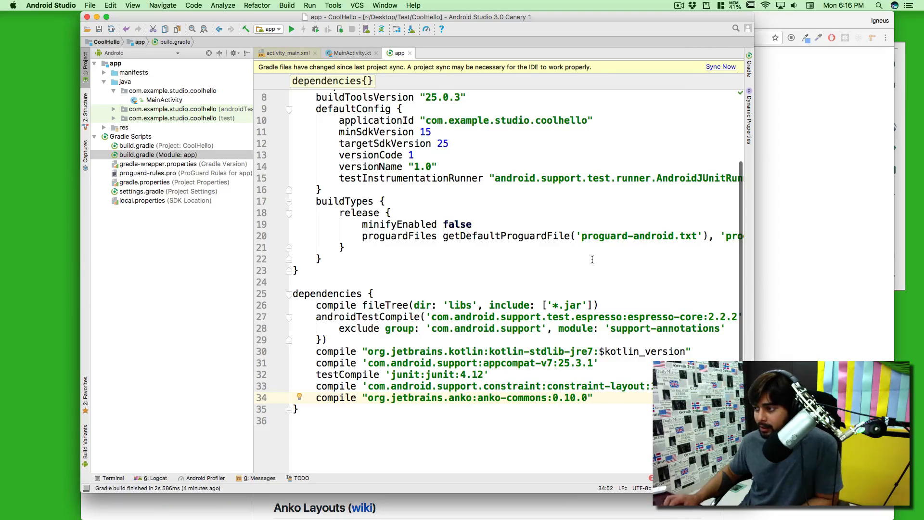
pyautogui.click(720, 66)
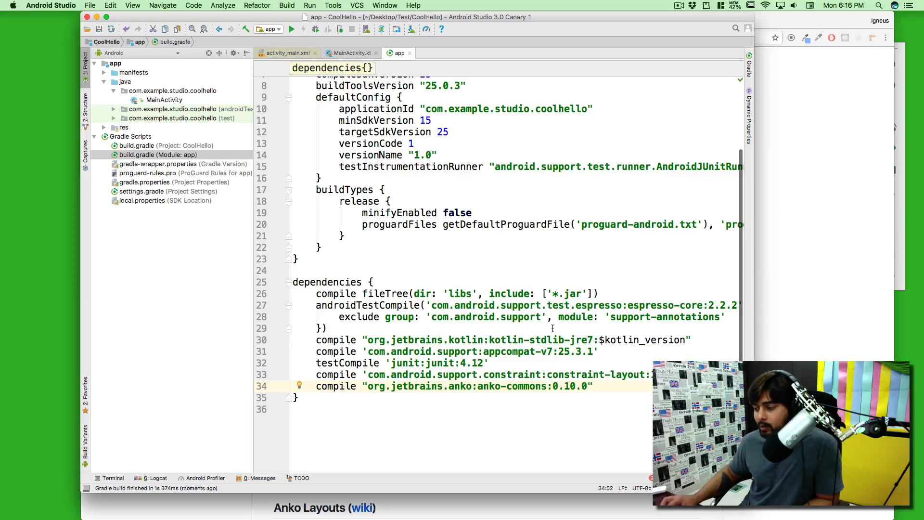
pyautogui.click(349, 53)
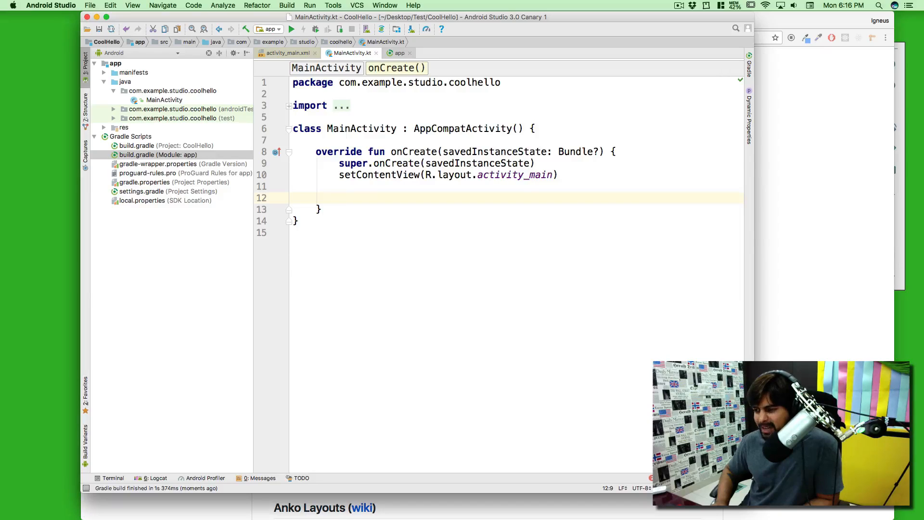
# In MainActivity.kt write helloMe.setOnClickListener { toast("hello there people") } with the Anko toast import
pyautogui.click(287, 53)
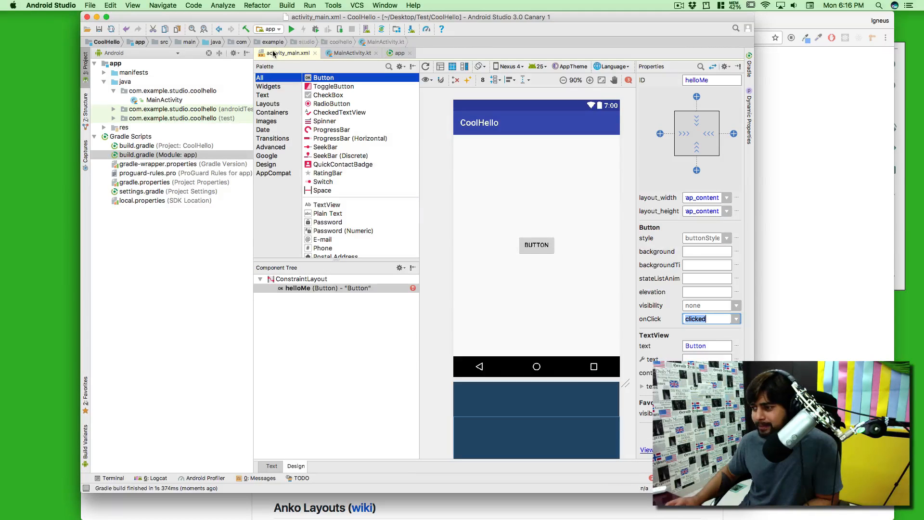
pyautogui.click(353, 53)
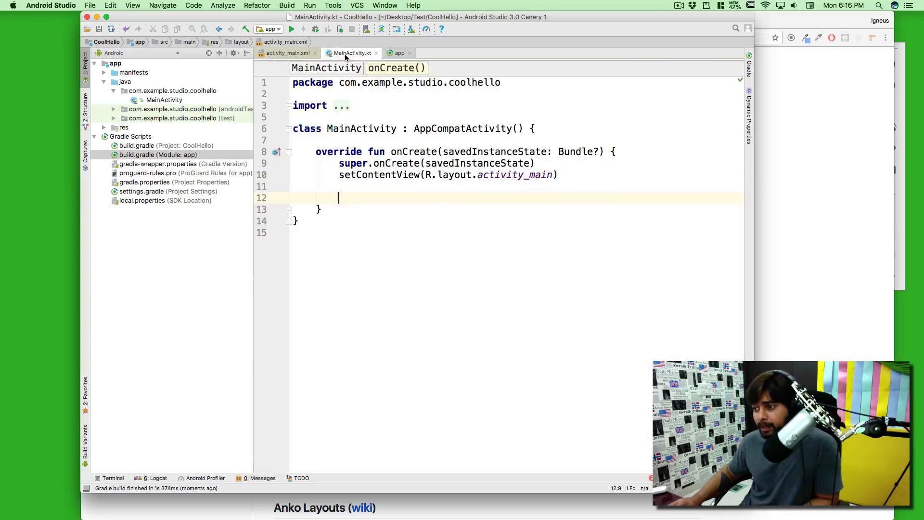
pyautogui.write('helloMe.se')
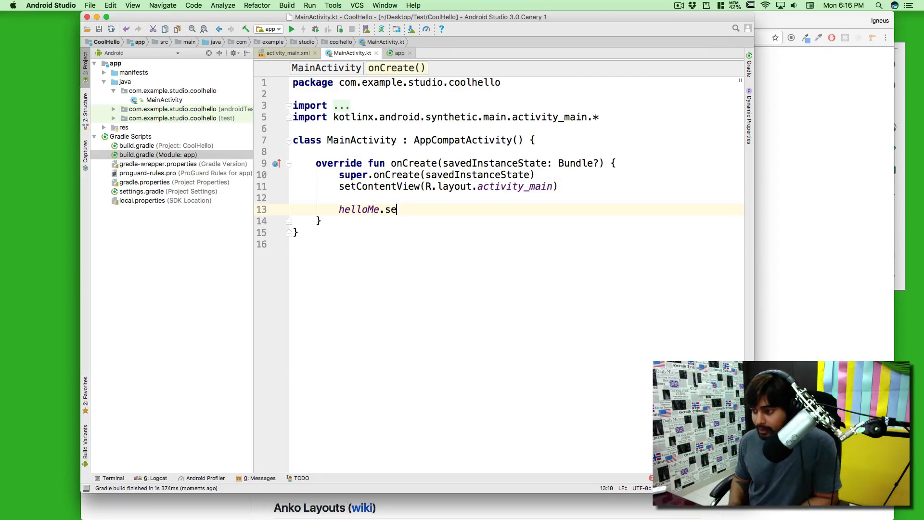
pyautogui.write('tOnClickListener(')
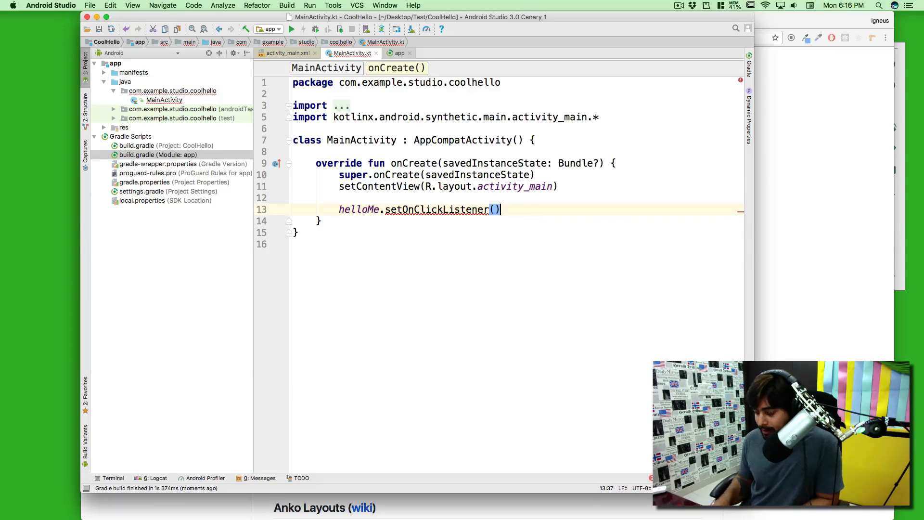
pyautogui.write('{')
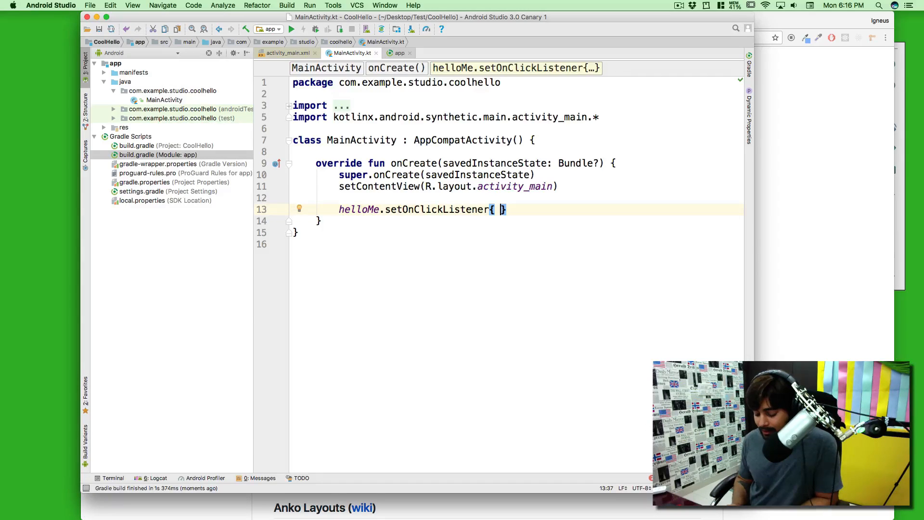
pyautogui.write('toast(')
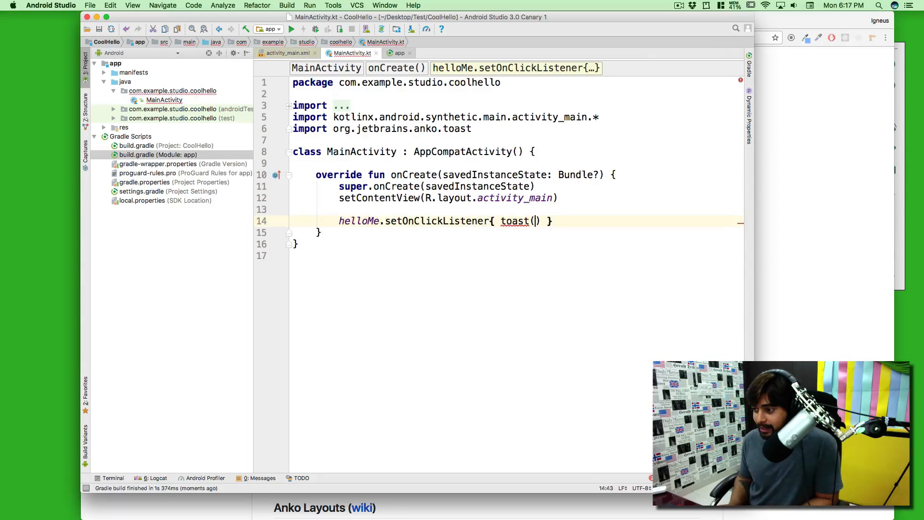
pyautogui.write('"h')
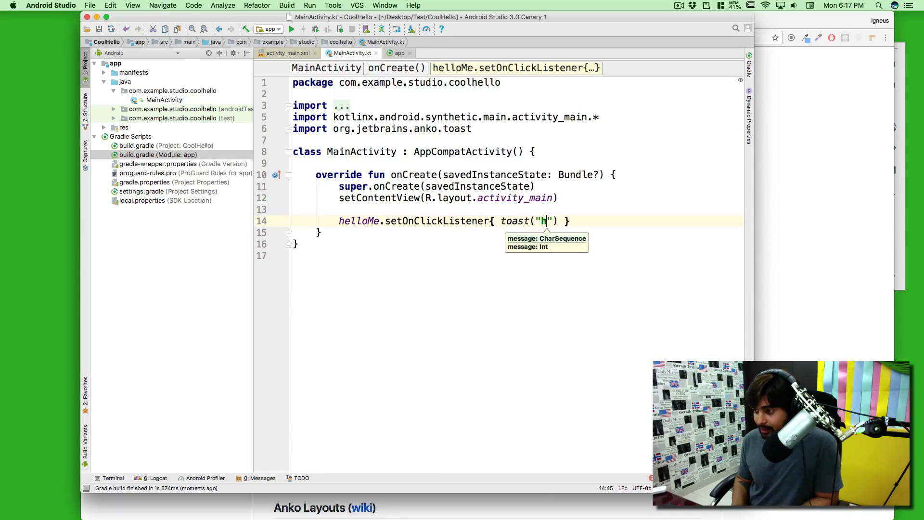
pyautogui.write('ello there people')
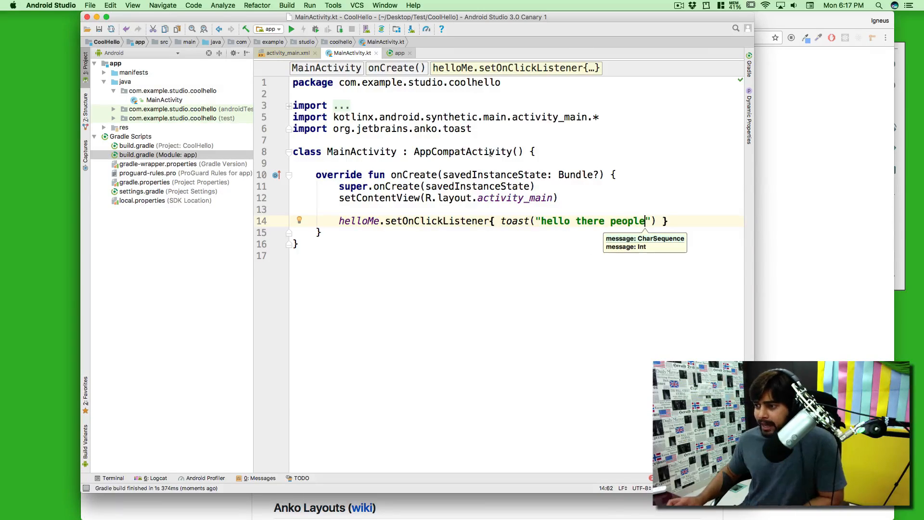
# Deploy CoolHello to the Nexus 5 API 23 emulator and tap its BUTTON a few times to see the toast
pyautogui.click(291, 28)
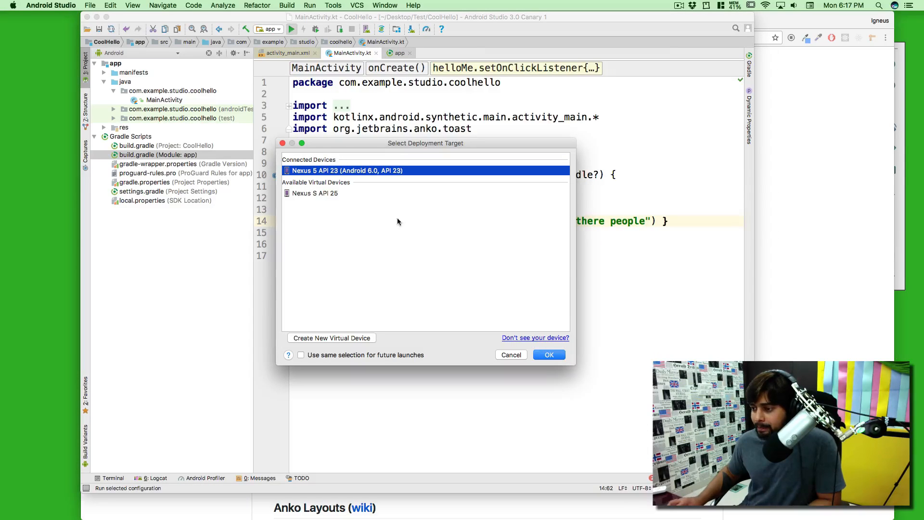
pyautogui.click(548, 354)
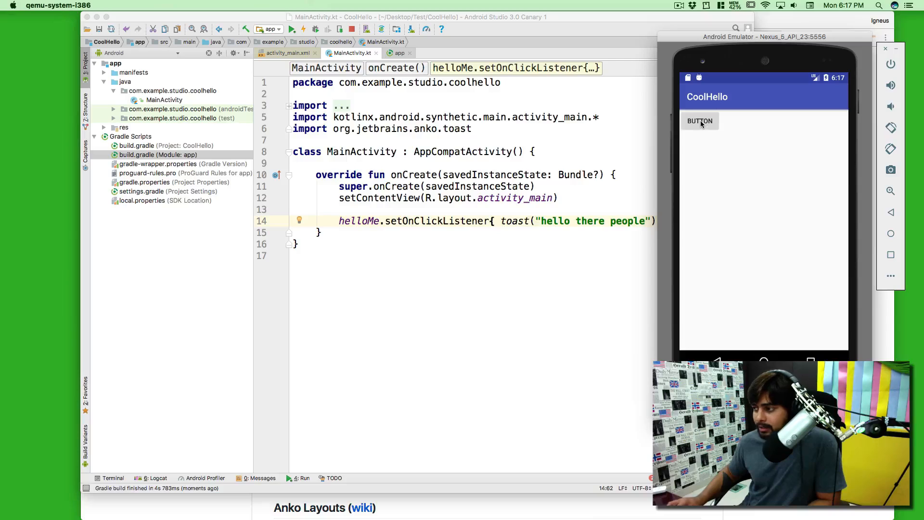
pyautogui.click(700, 121)
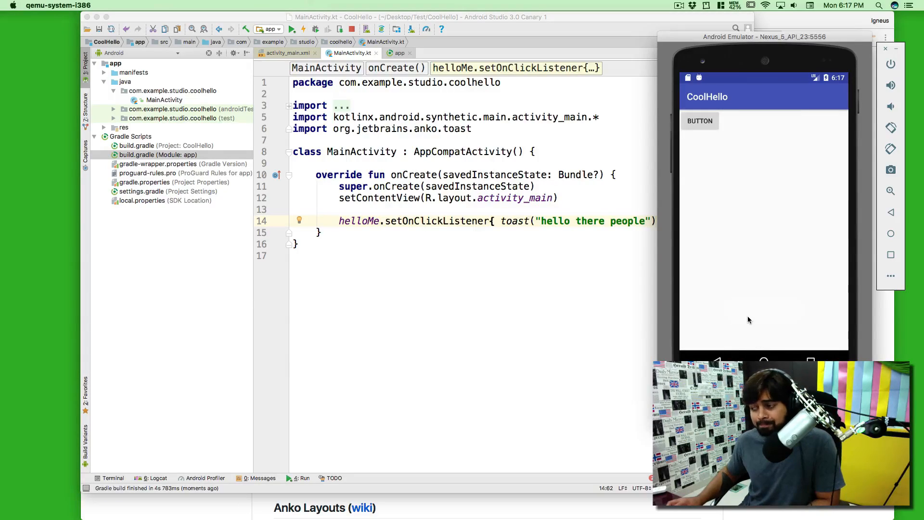
pyautogui.click(699, 122)
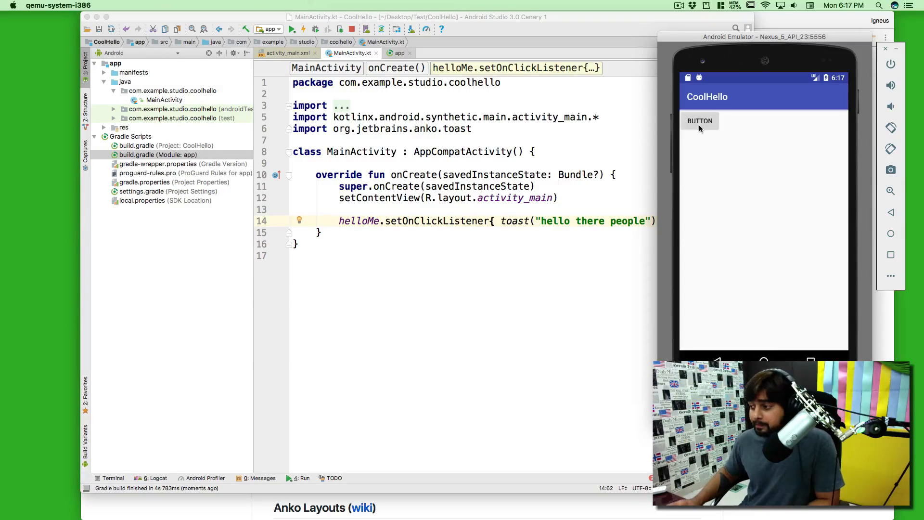
pyautogui.click(700, 121)
pyautogui.write('convert')
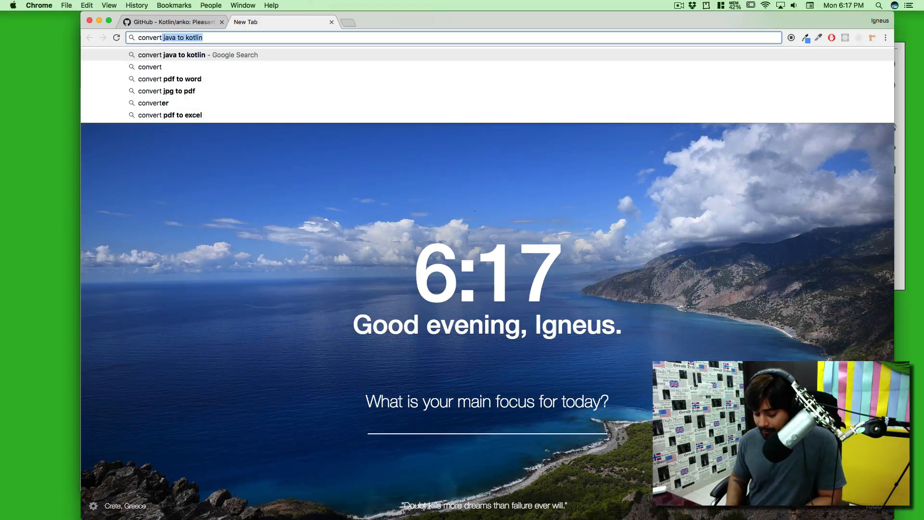
# Search Google for 'convert java to kotlin' and go to the kotlinlang Android getting-started tutorial
pyautogui.press('enter')
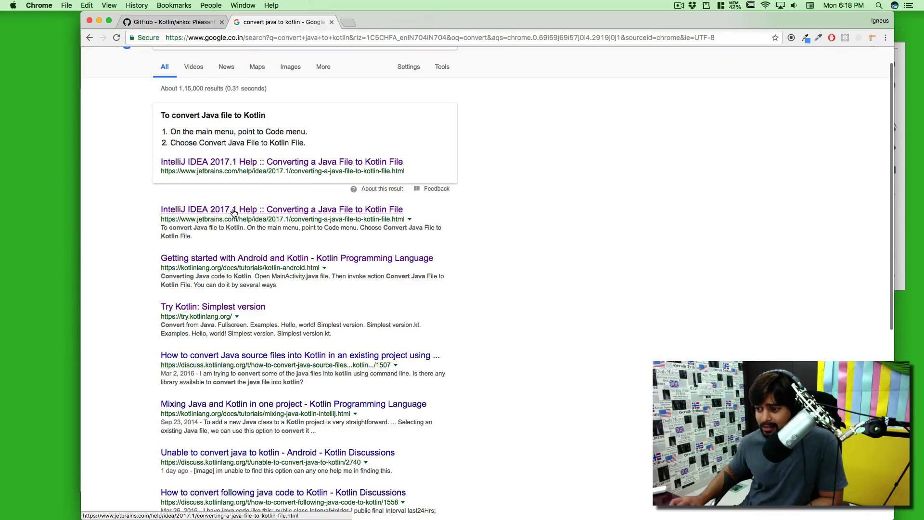
pyautogui.click(296, 258)
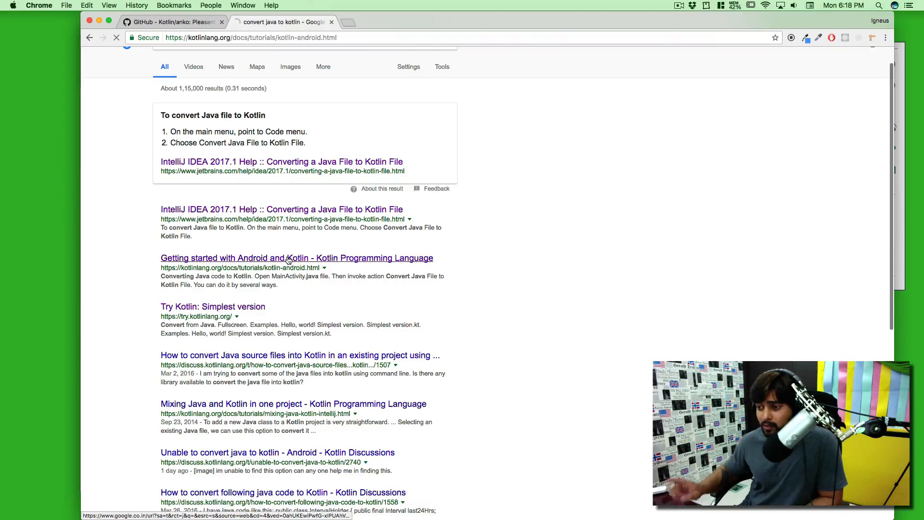
pyautogui.click(297, 258)
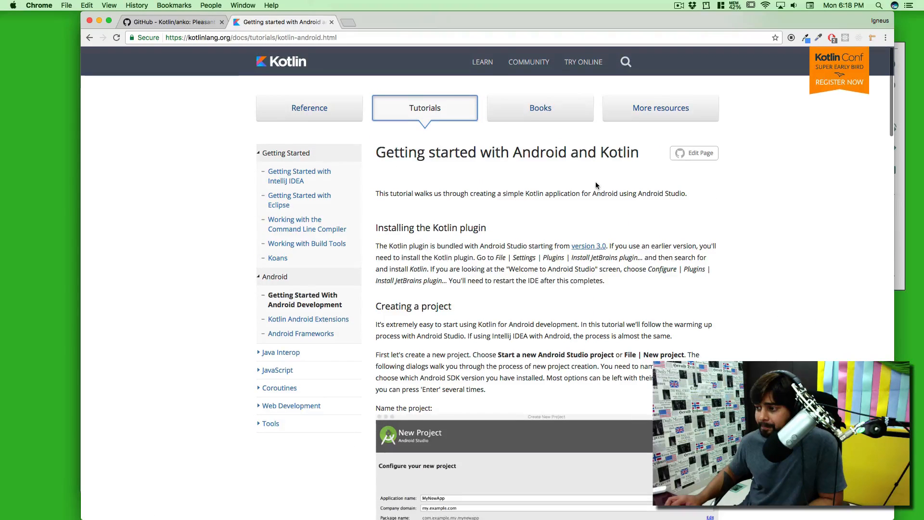
# In the Try Online playground, view the Convert from Java dialog and close it again
pyautogui.click(583, 61)
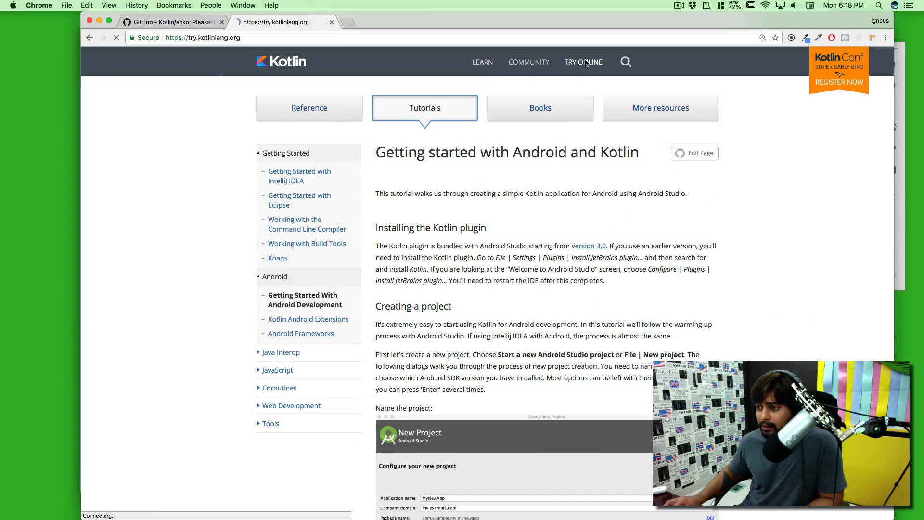
pyautogui.click(583, 62)
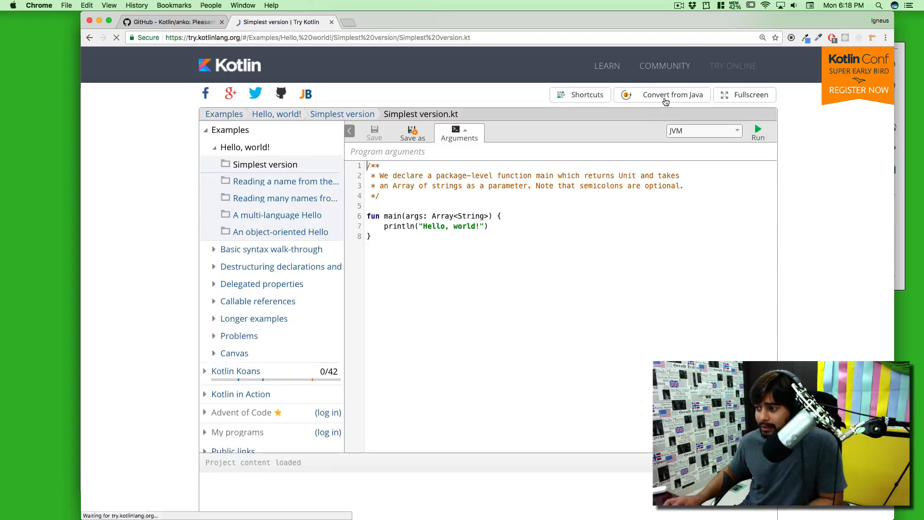
pyautogui.click(672, 94)
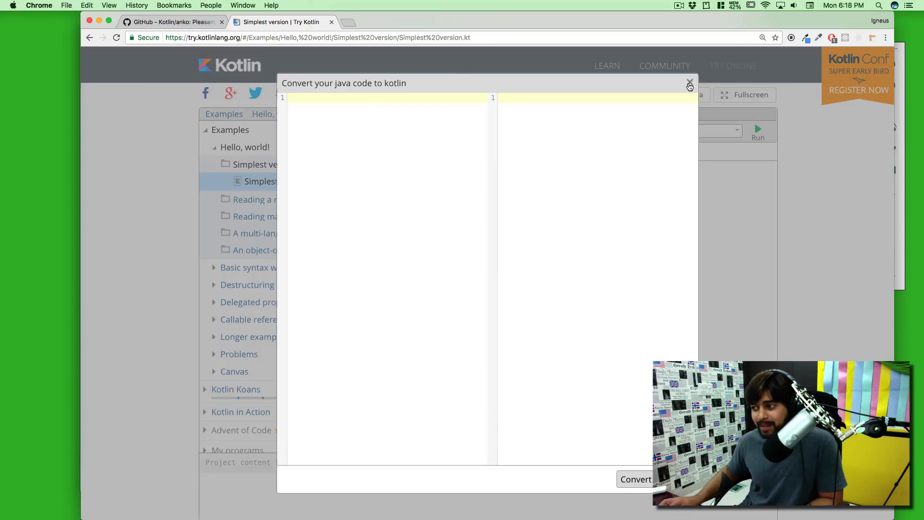
pyautogui.click(690, 82)
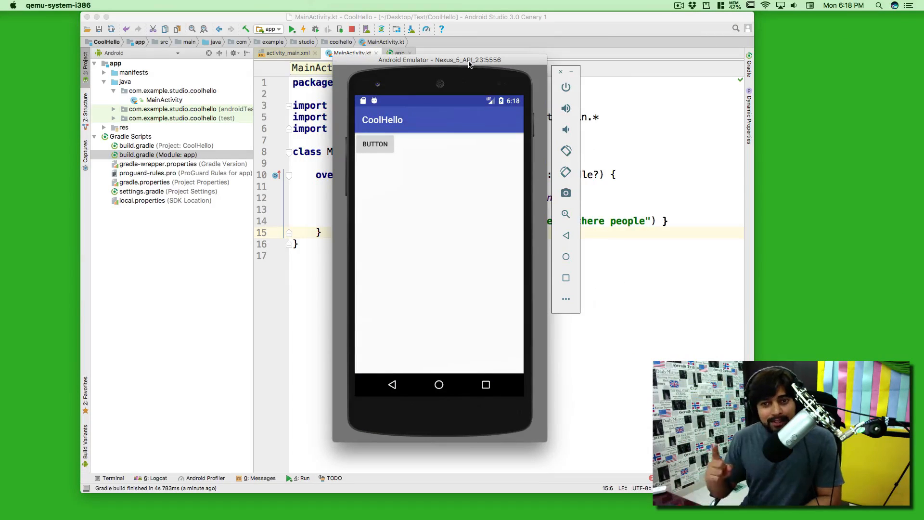
pyautogui.moveTo(388, 391)
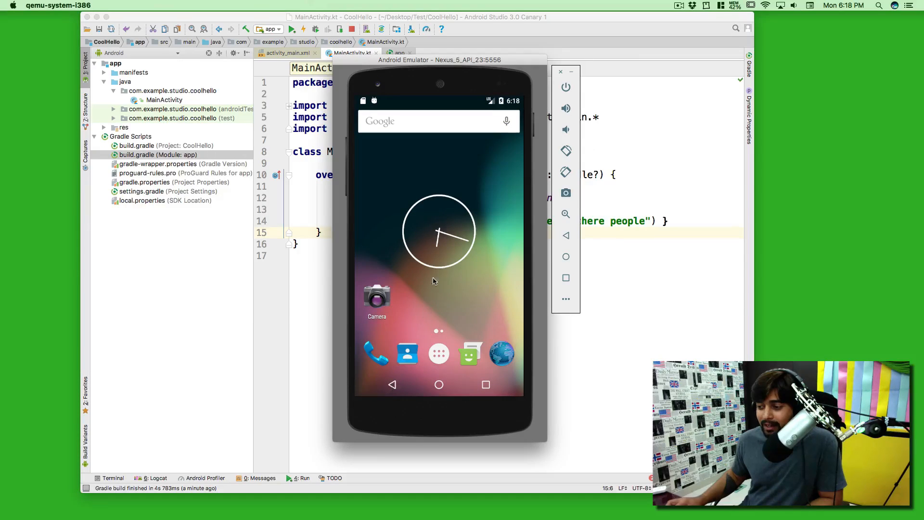
# Launch the sign-in app from the emulator home screen and focus its Your User Name field
pyautogui.click(439, 353)
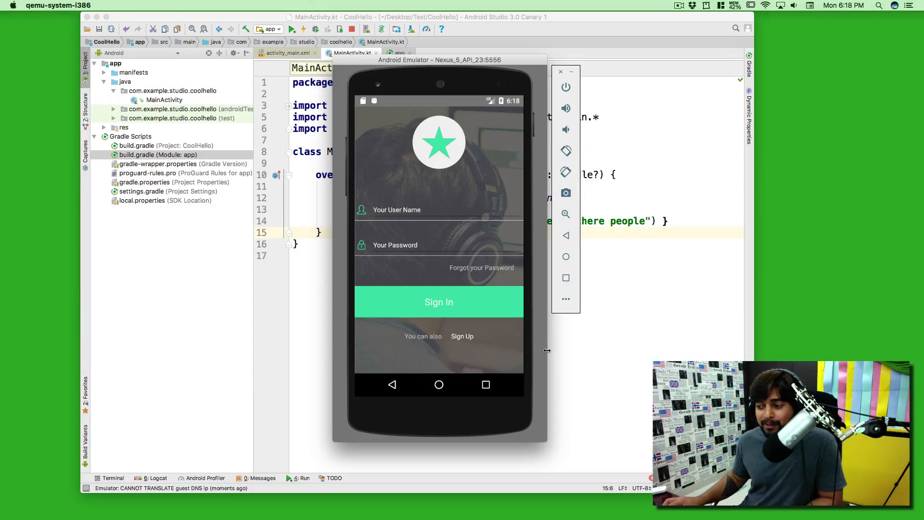
pyautogui.moveTo(435, 127)
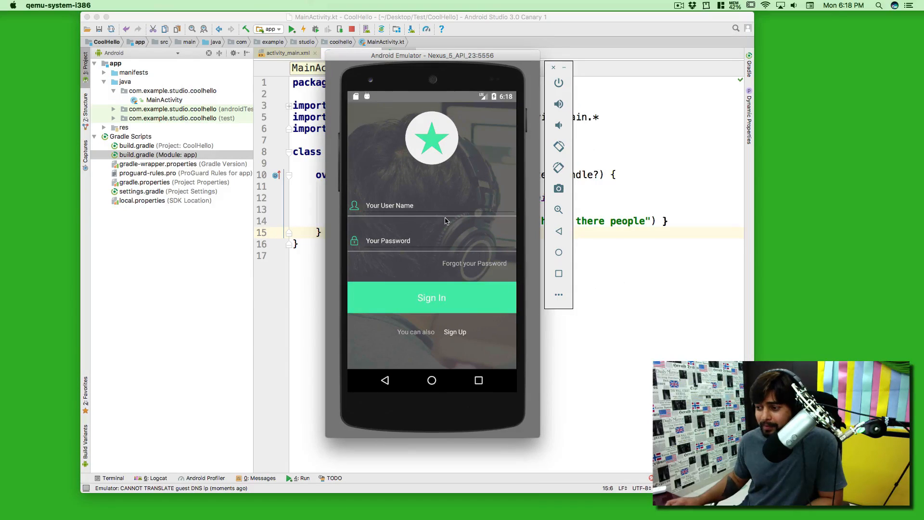
pyautogui.click(431, 205)
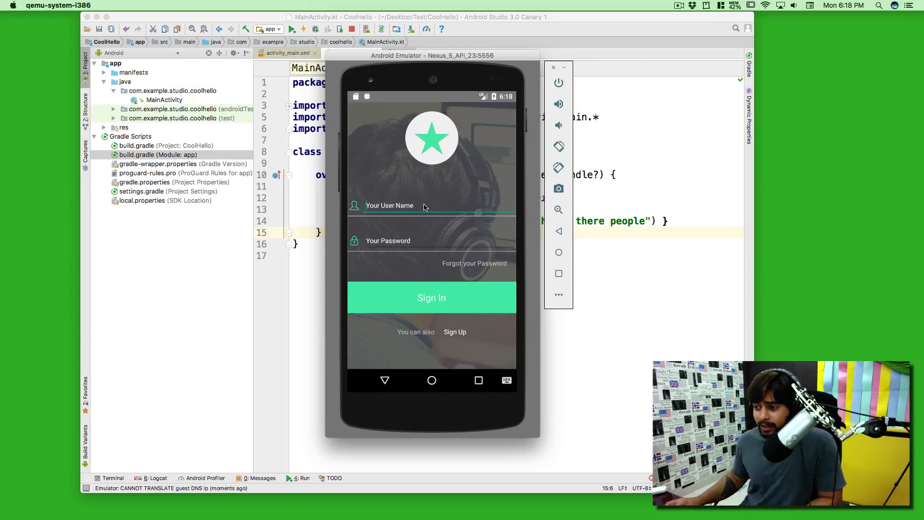